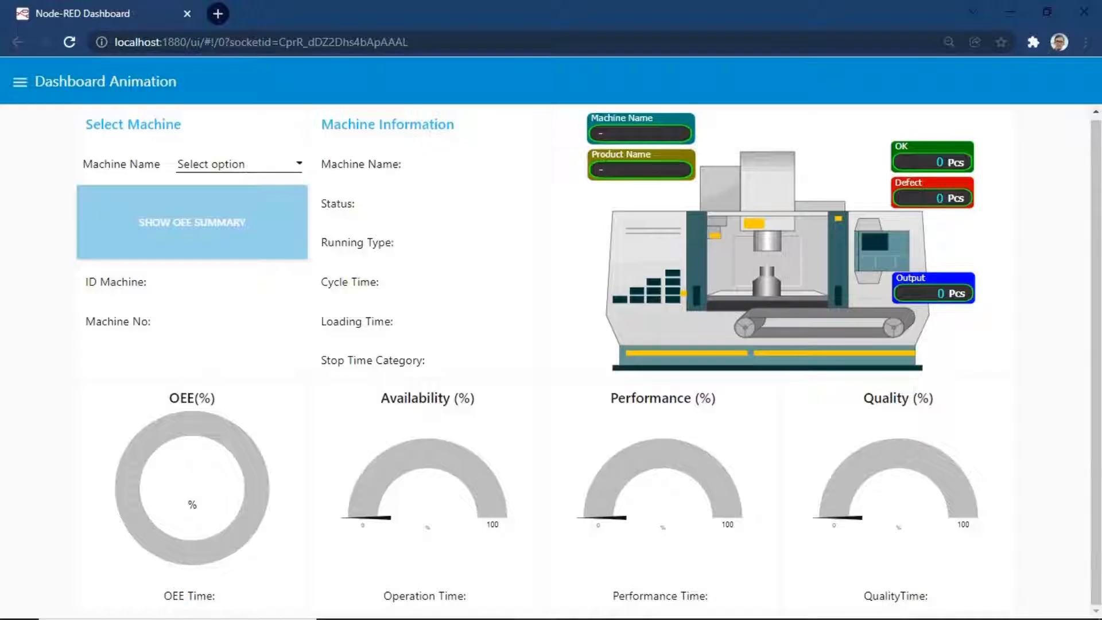
Step: Select a machine from the Machine Name dropdown for the OEE gauges view
{"action": "left_click", "coordinate": [238, 164]}
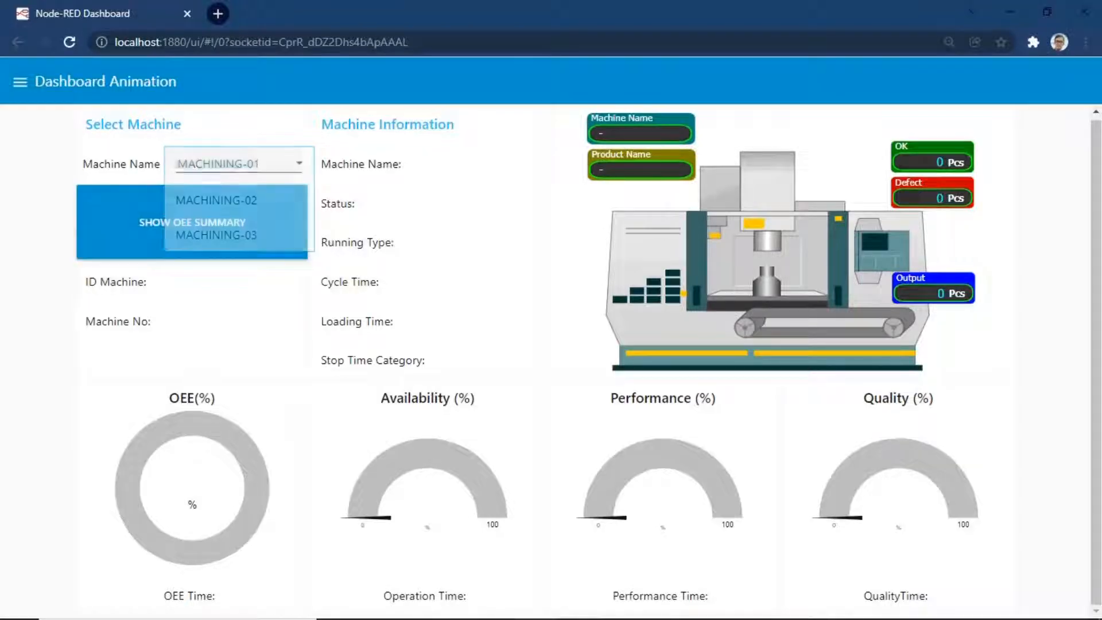
{"action": "left_click", "coordinate": [218, 163]}
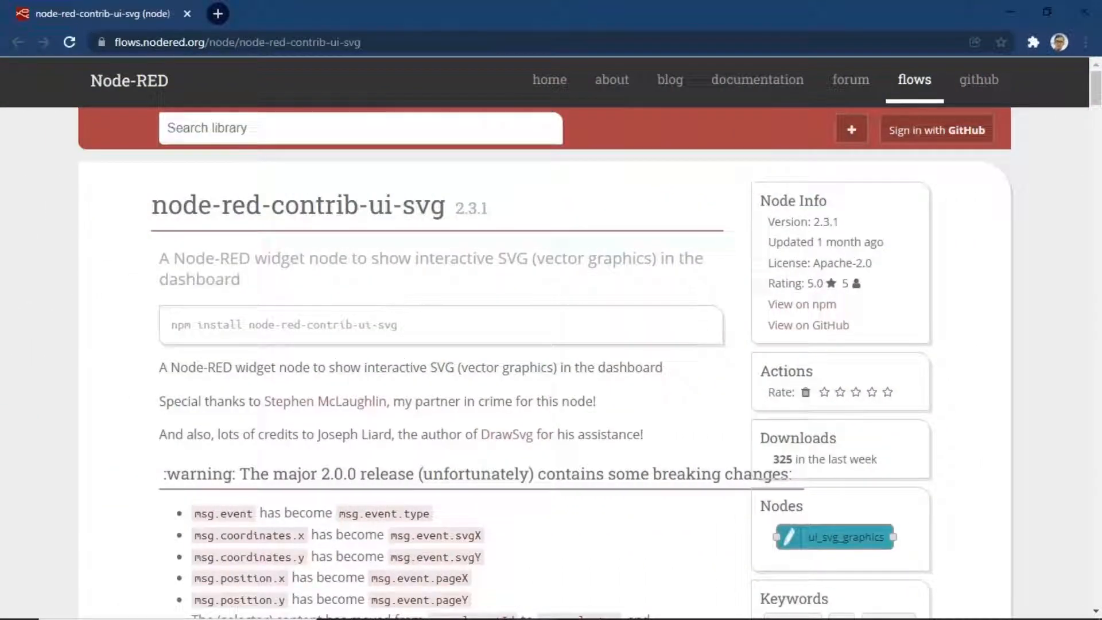
Step: Scroll the node-red-contrib-ui-svg page down to the config screen tabsheets and control-via-messages sections
{"action": "double_click", "coordinate": [296, 206]}
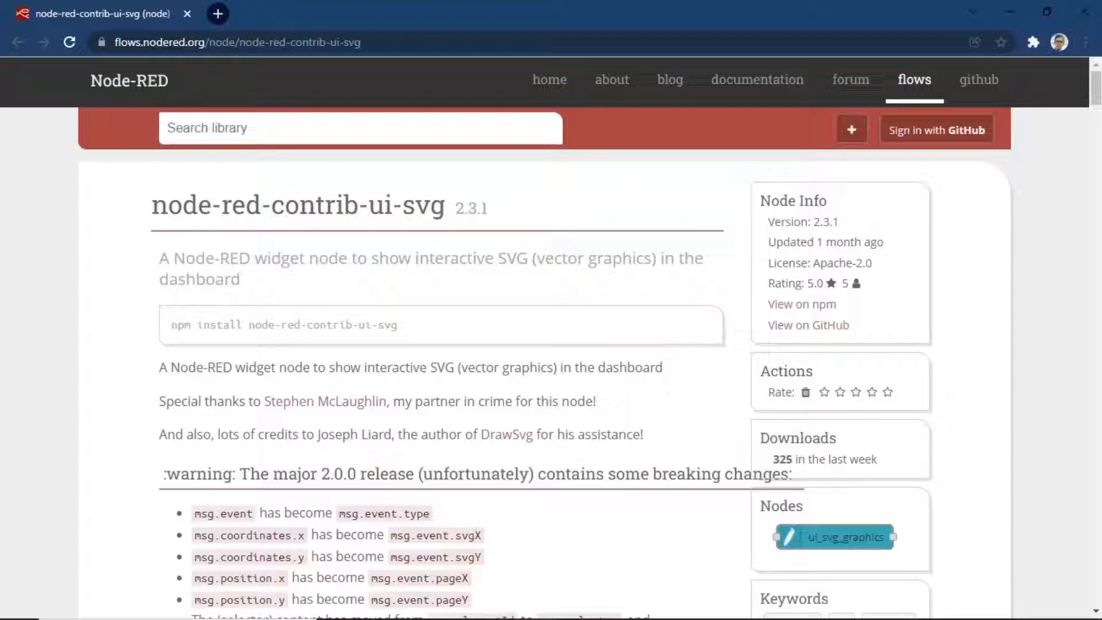
{"action": "scroll", "scroll_direction": "down", "scroll_amount": 3}
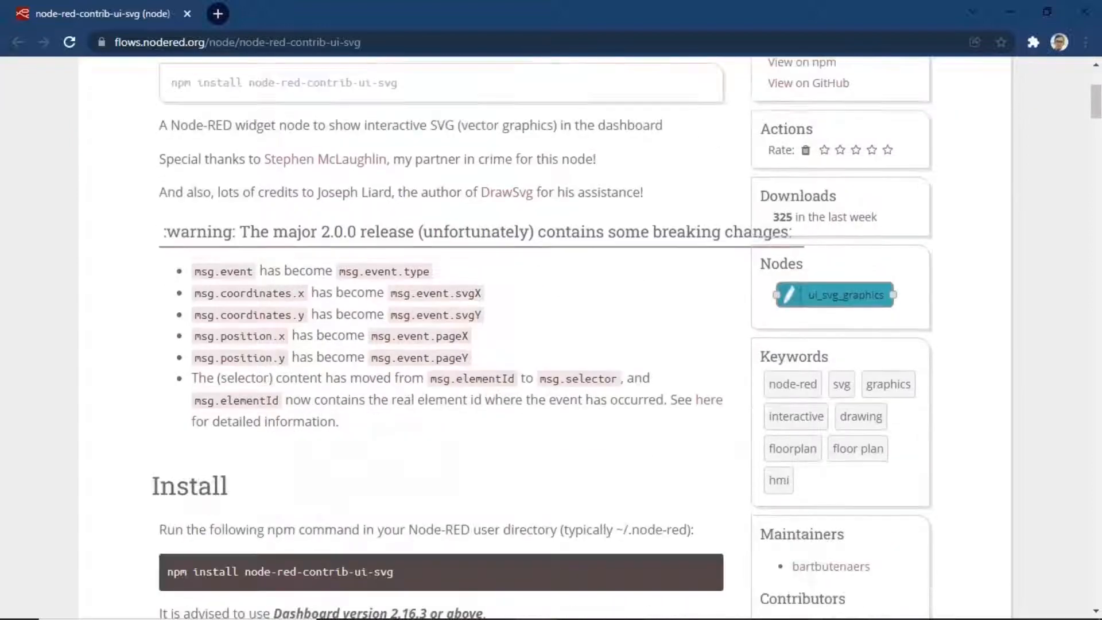
{"action": "scroll", "scroll_direction": "down", "scroll_amount": 3}
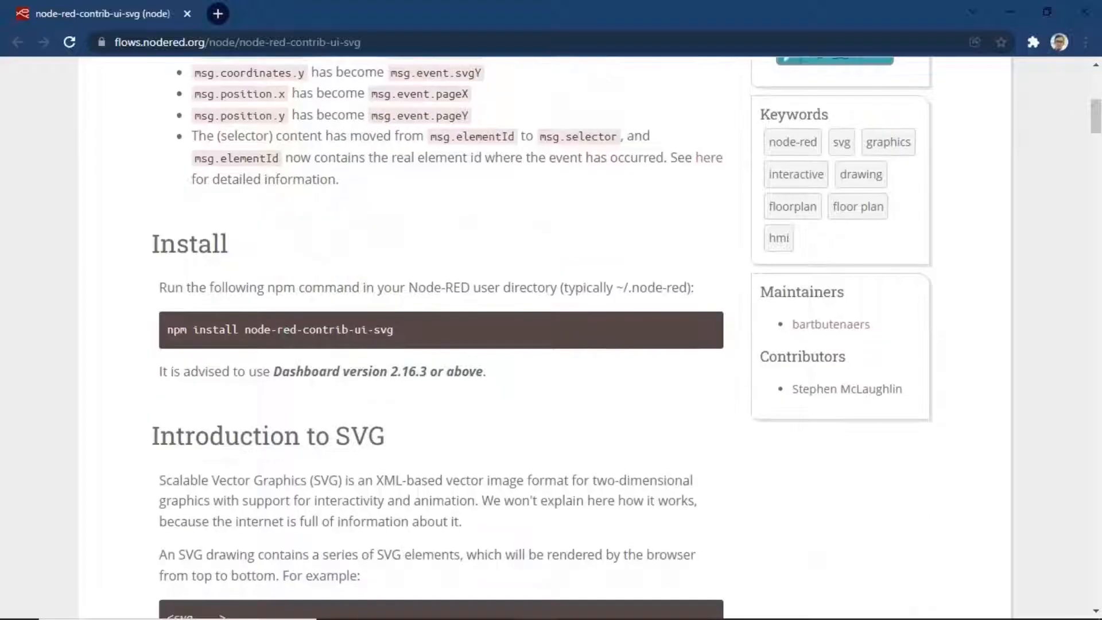
{"action": "scroll", "scroll_direction": "down", "scroll_amount": 3}
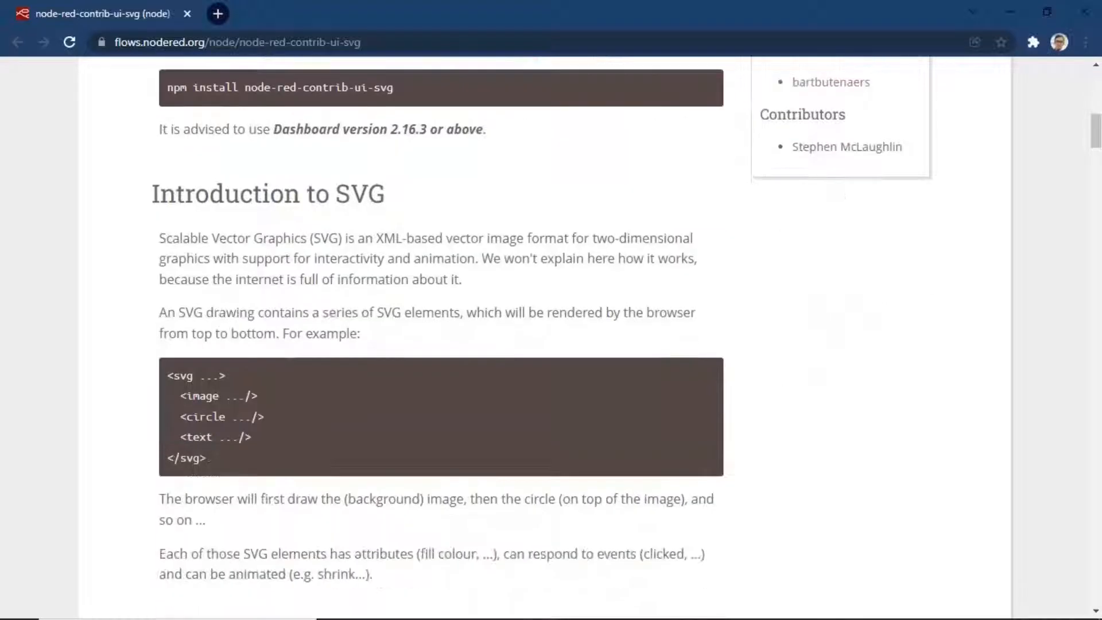
{"action": "scroll", "scroll_direction": "down", "scroll_amount": 3}
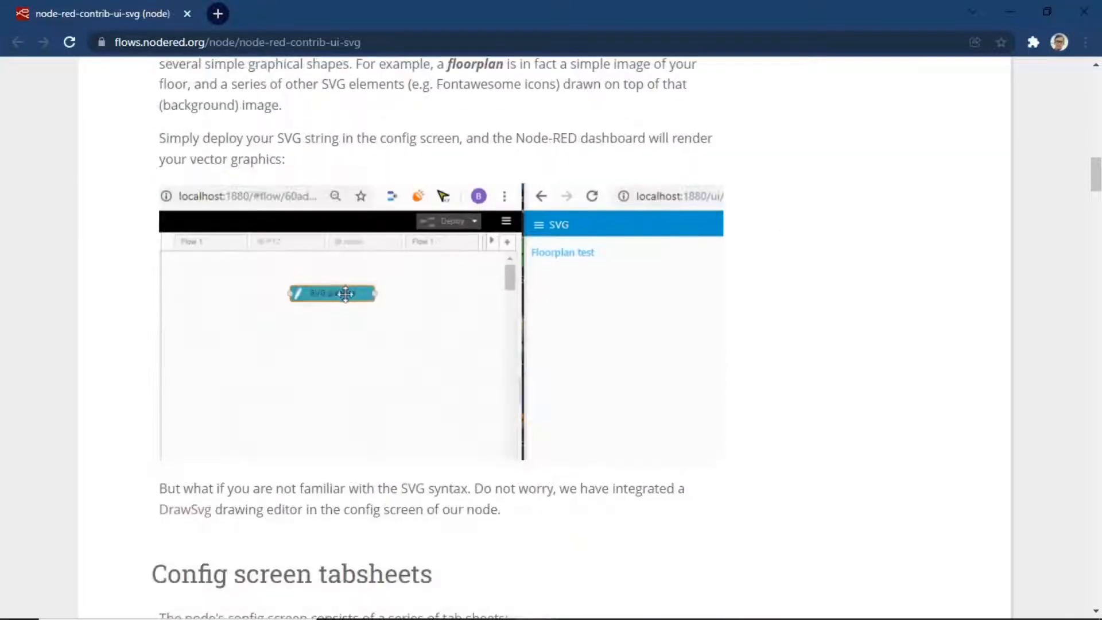
{"action": "scroll", "scroll_direction": "down", "scroll_amount": 3}
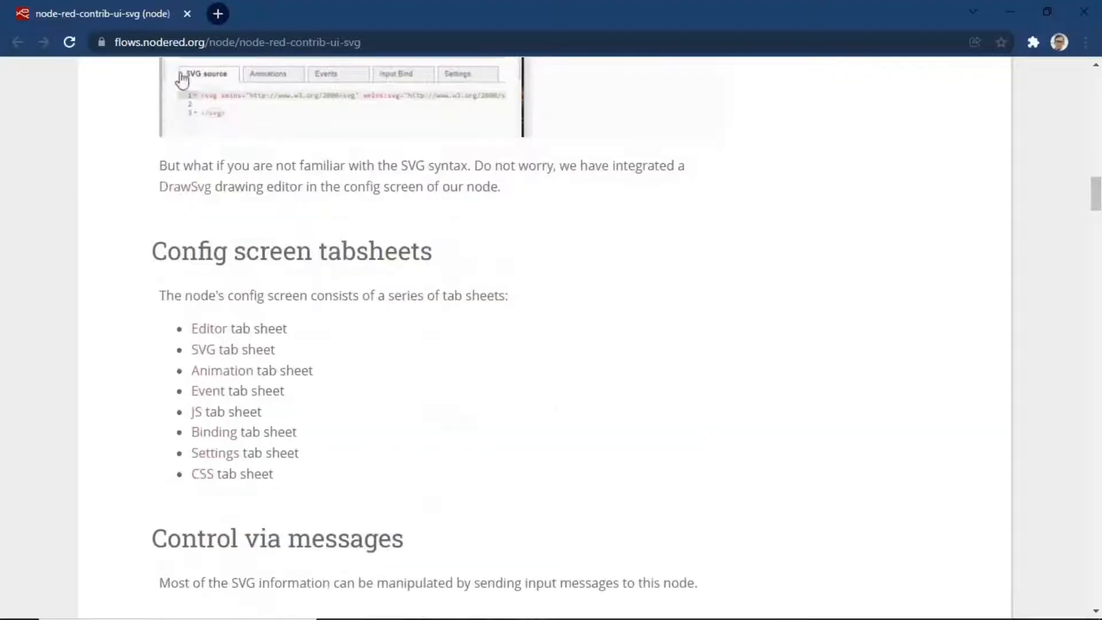
{"action": "mouse_move", "coordinate": [222, 371]}
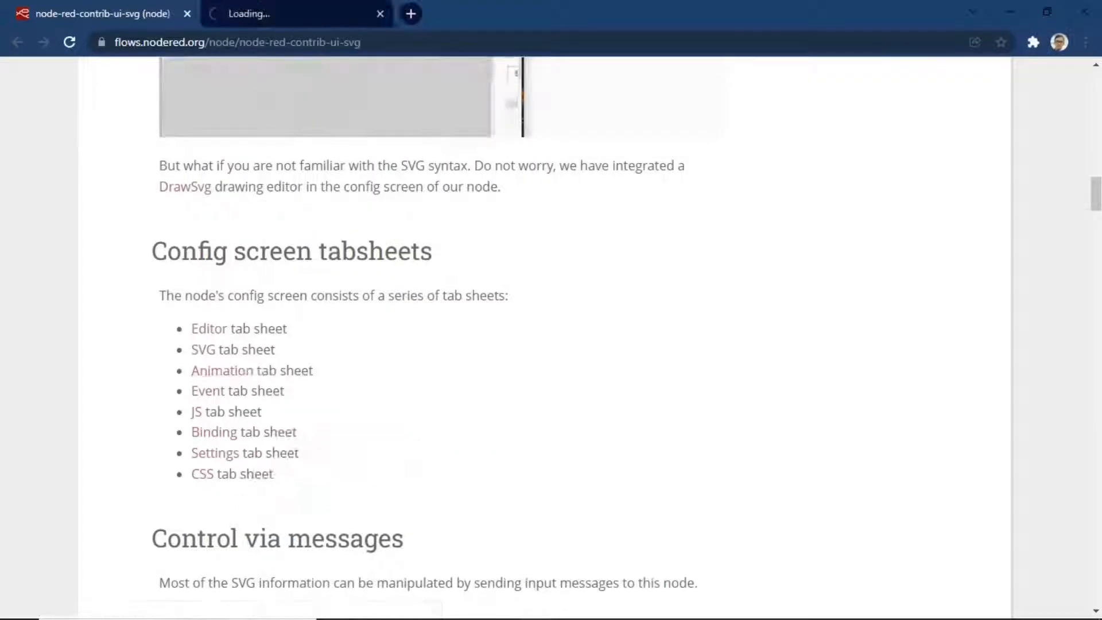
Step: Read tabsheet_animation.md on GitHub, searching the page for 'transfo' to reach the transform remark
{"action": "left_click", "coordinate": [222, 370]}
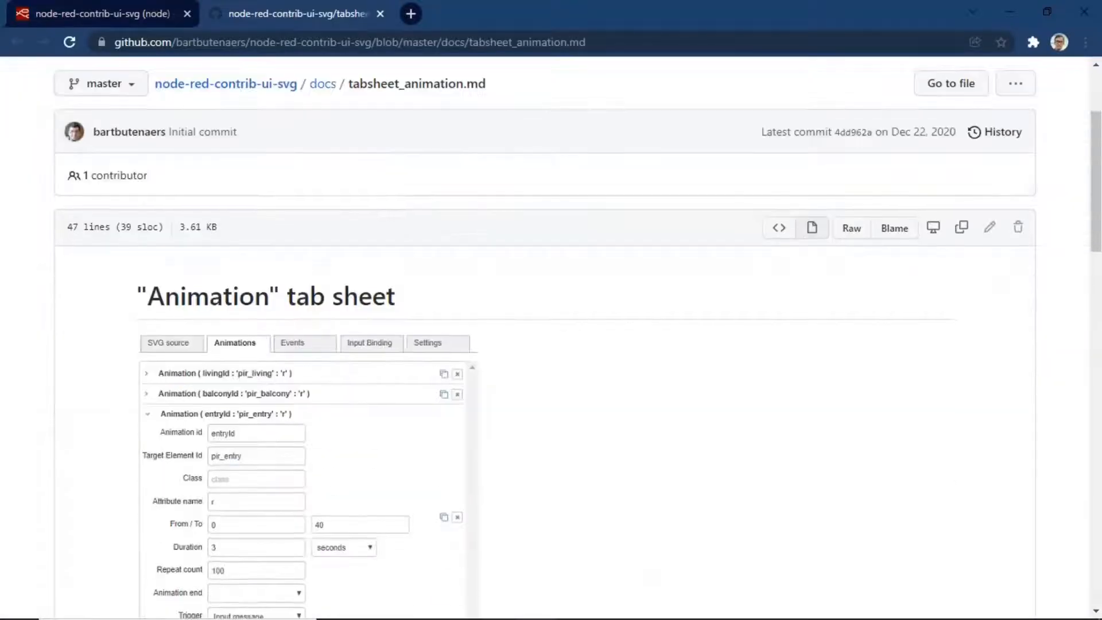
{"action": "scroll", "scroll_direction": "down", "scroll_amount": 3}
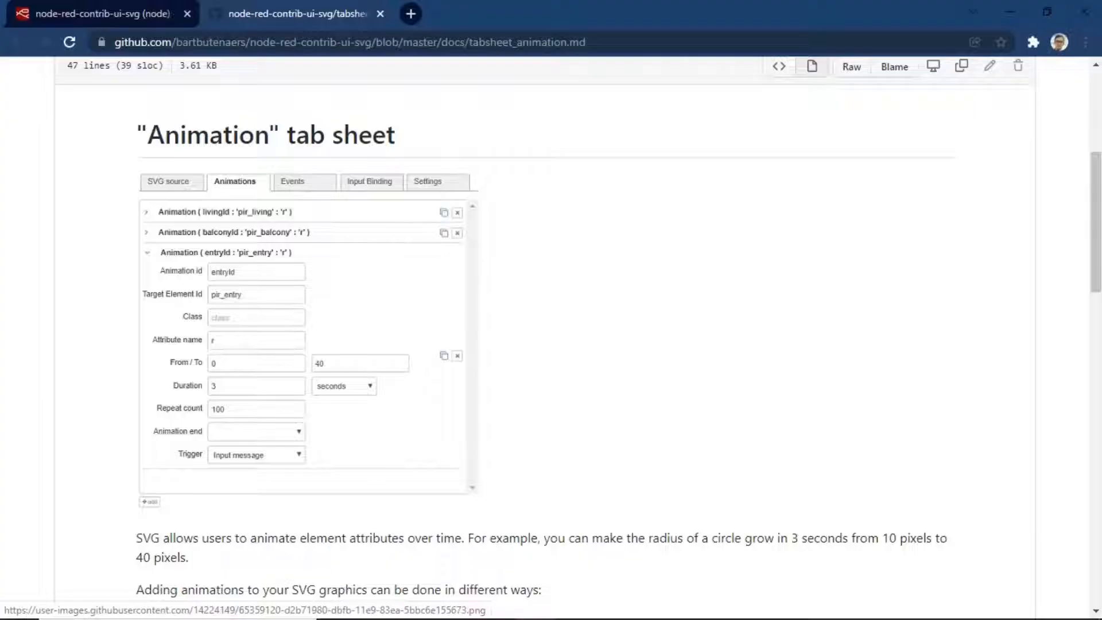
{"action": "scroll", "scroll_direction": "down", "scroll_amount": 3}
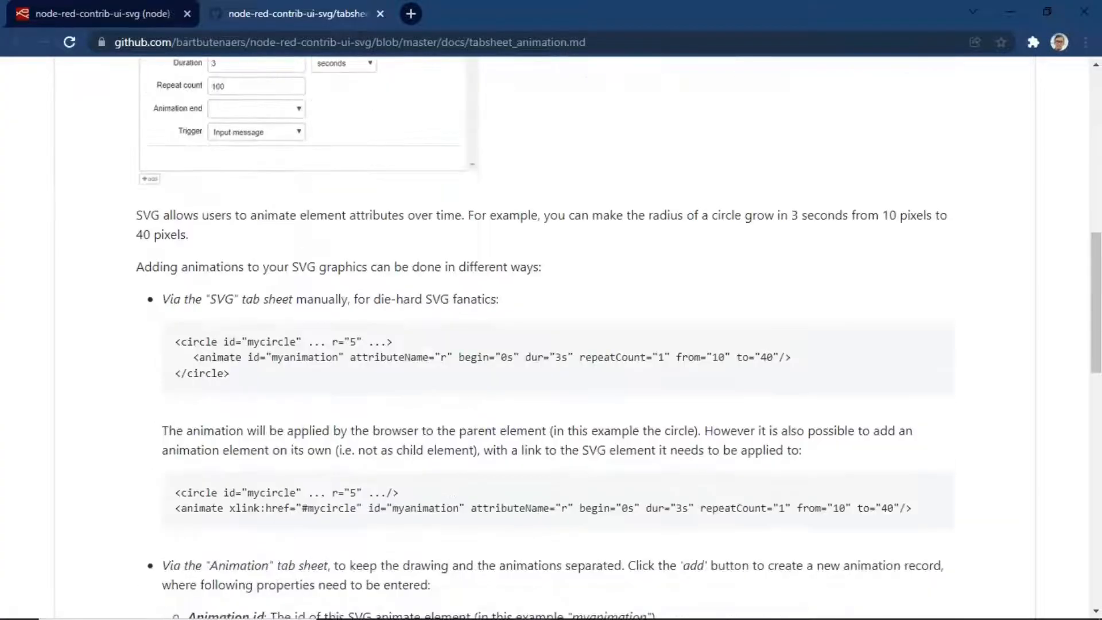
{"action": "scroll", "scroll_direction": "down", "scroll_amount": 3}
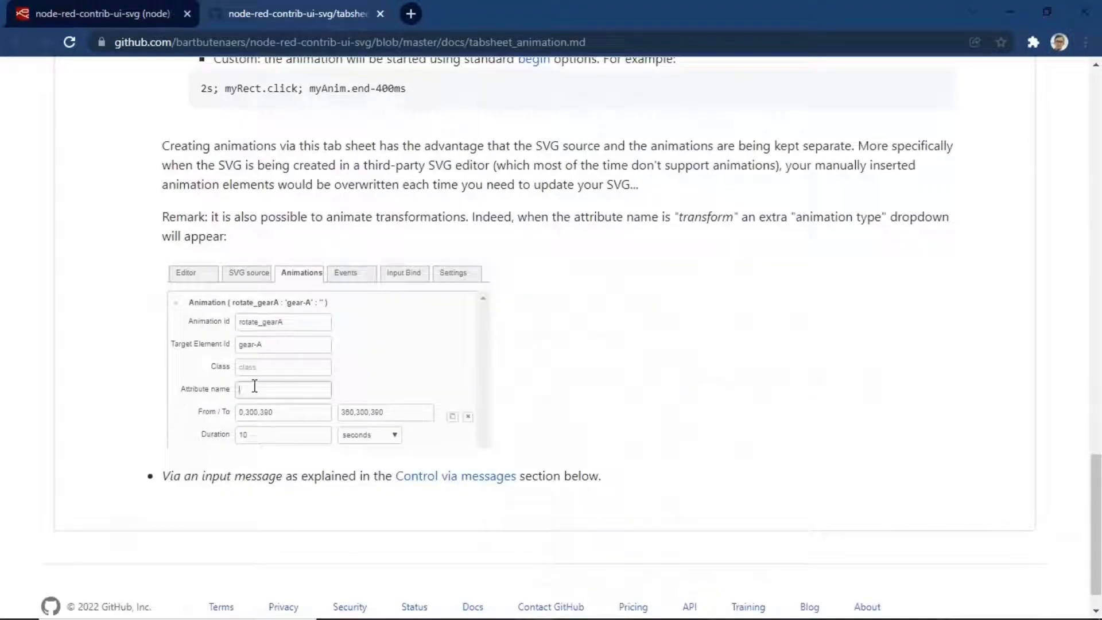
{"action": "type", "text": "transfo"}
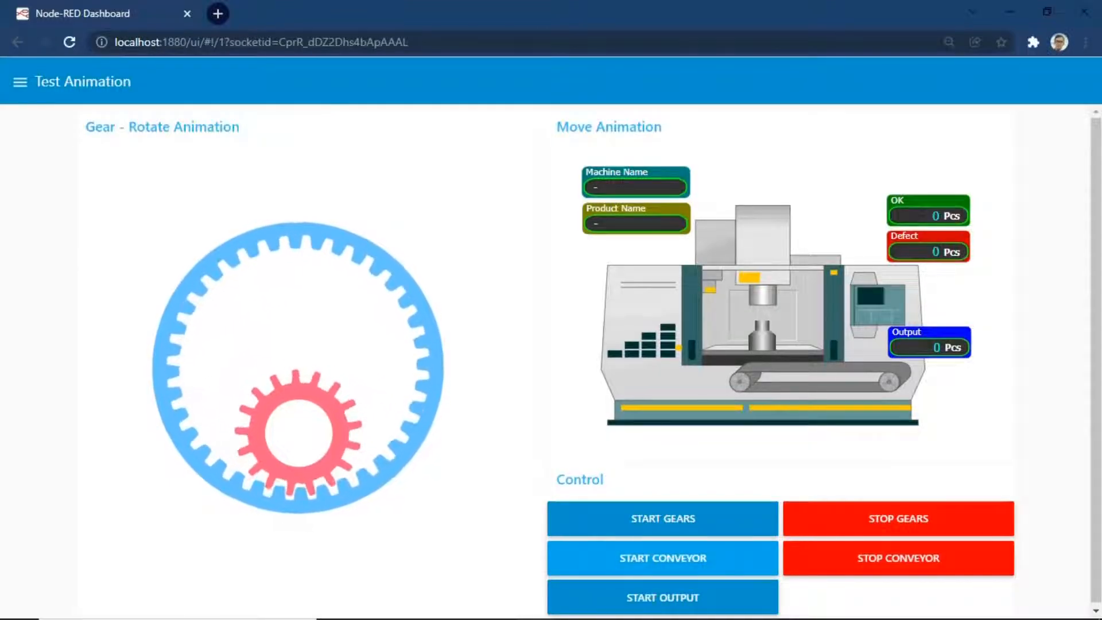
Step: Switch from the dashboard to the Node-RED editor showing the Test Animation flow
{"action": "left_click", "coordinate": [661, 597]}
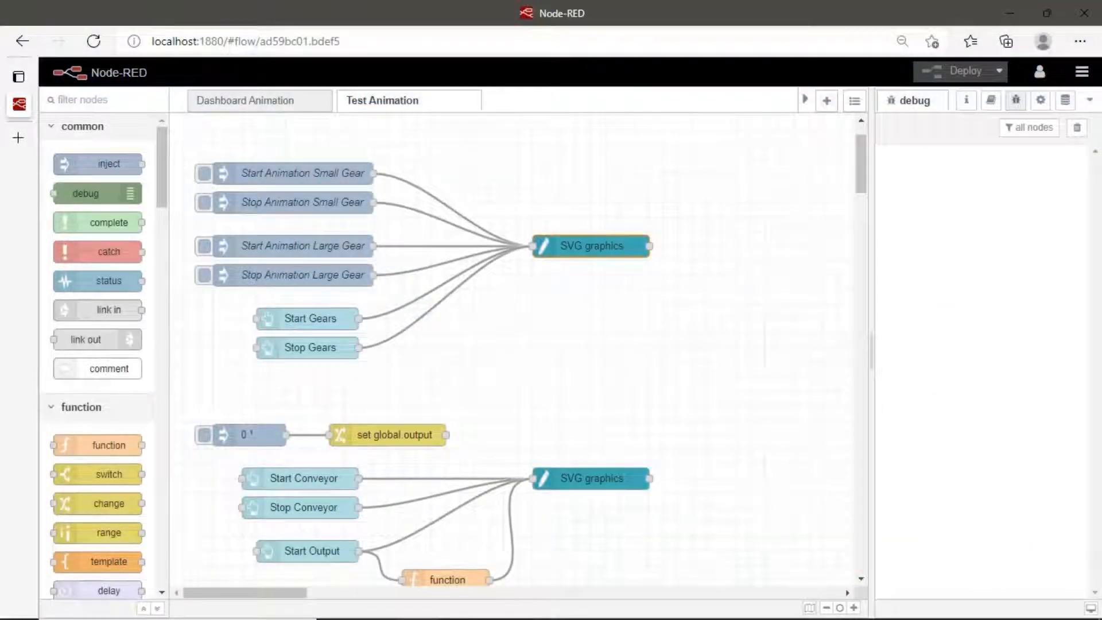
Step: Inspect the gears SVG drawing, confirming the small and large gear paths carry ids gear-A and gear-B
{"action": "double_click", "coordinate": [591, 246]}
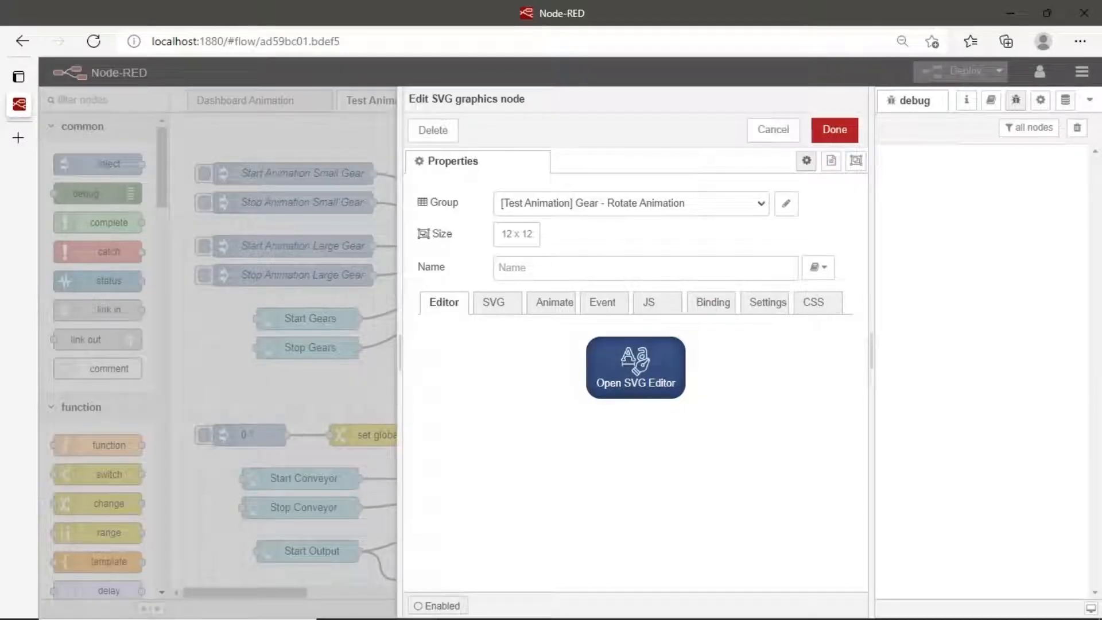
{"action": "left_click", "coordinate": [633, 367]}
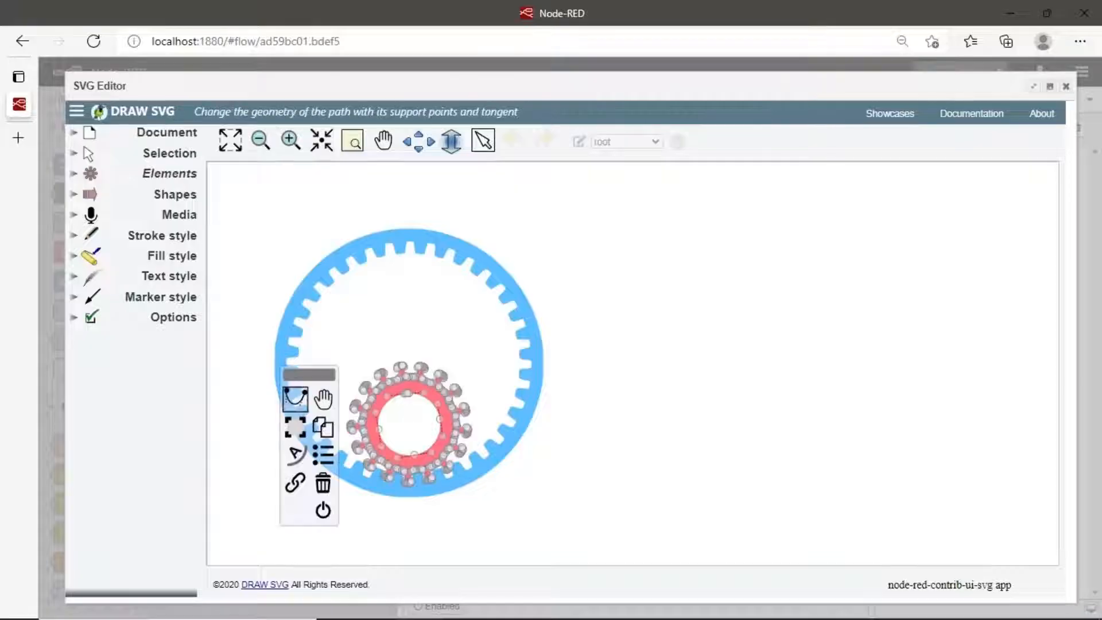
{"action": "left_click", "coordinate": [322, 455]}
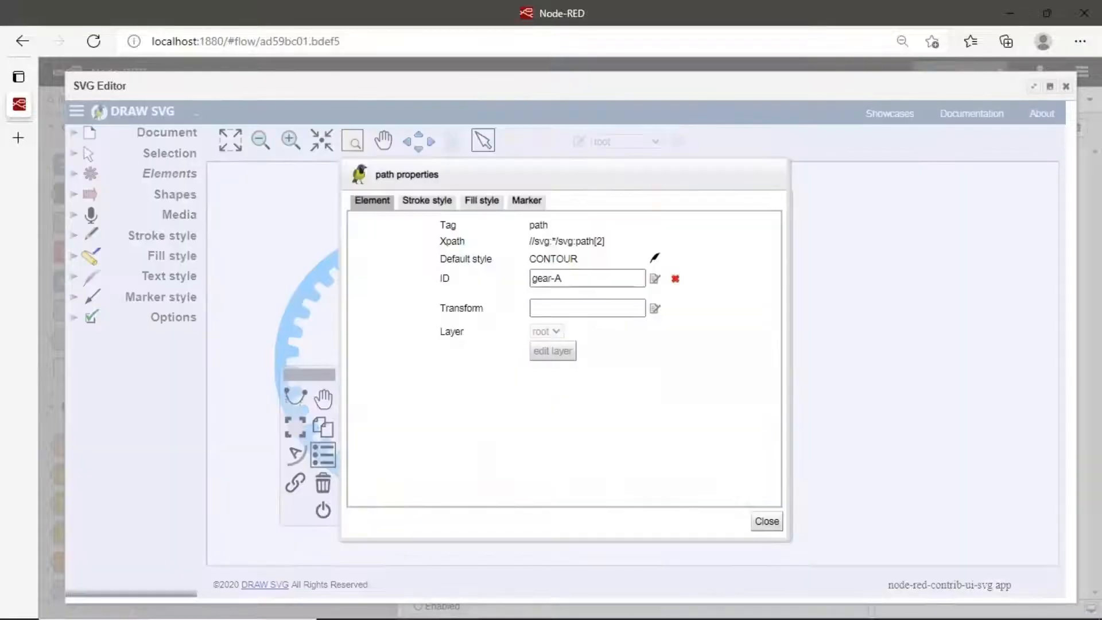
{"action": "triple_click", "coordinate": [586, 278]}
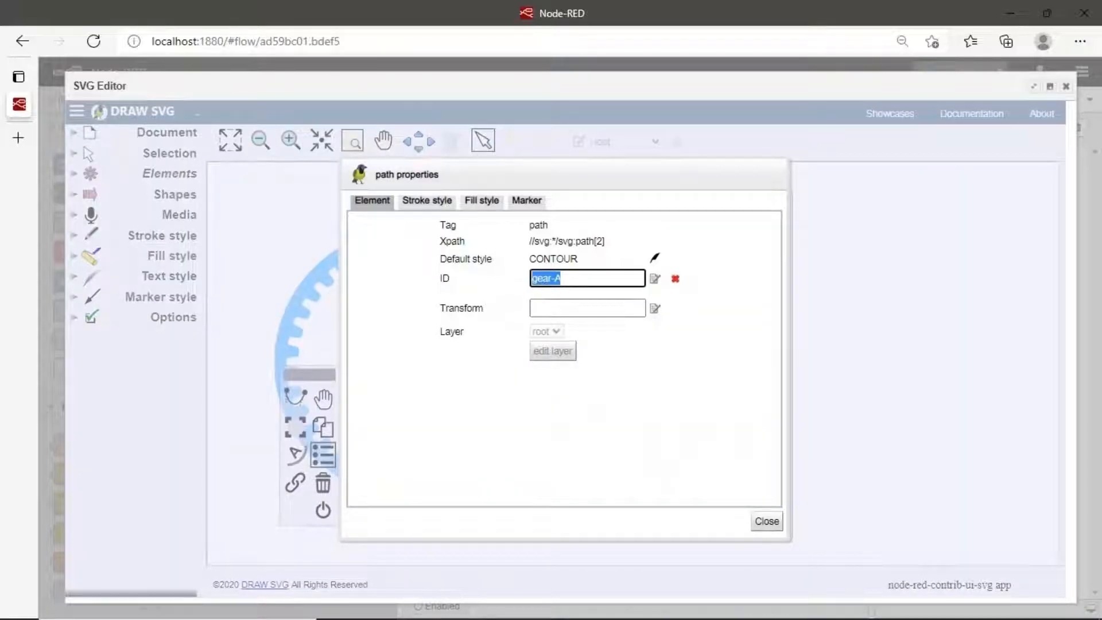
{"action": "left_click", "coordinate": [766, 521]}
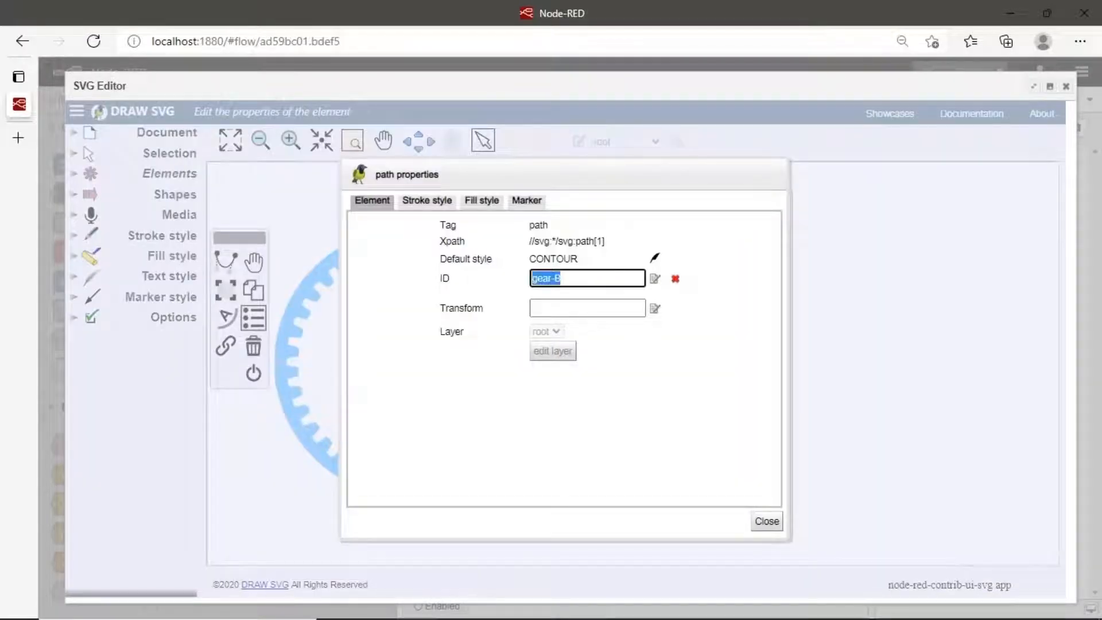
{"action": "left_click", "coordinate": [766, 521]}
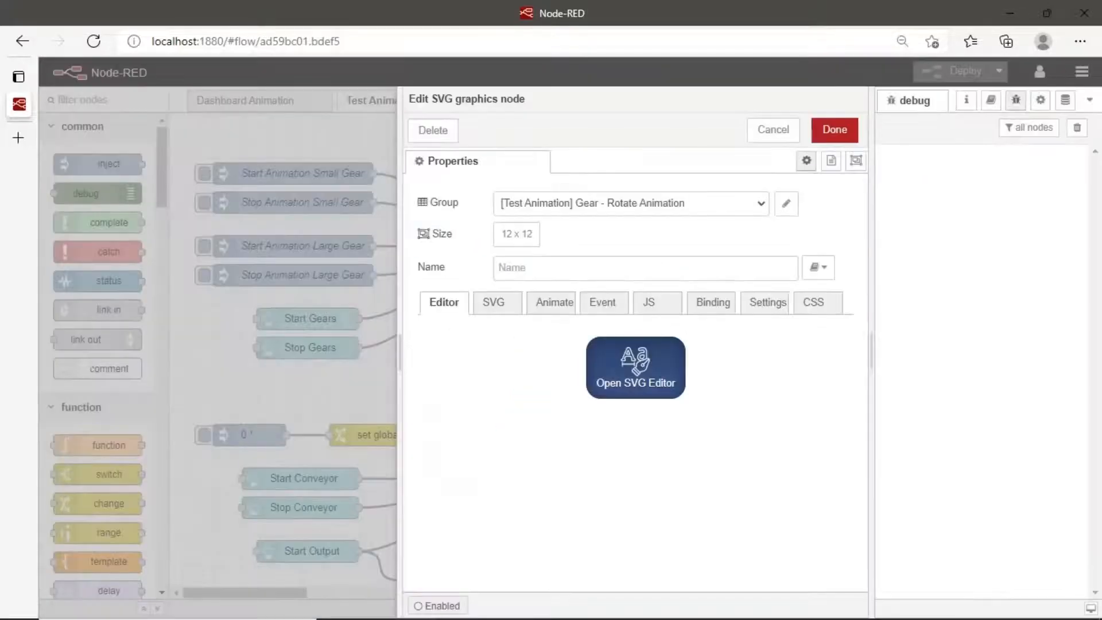
Step: Review rotate_gearA on the Animate tab: transform attribute, Rotate type, from 0,300,390 to 360,300,390 over 10 seconds
{"action": "left_click", "coordinate": [554, 302]}
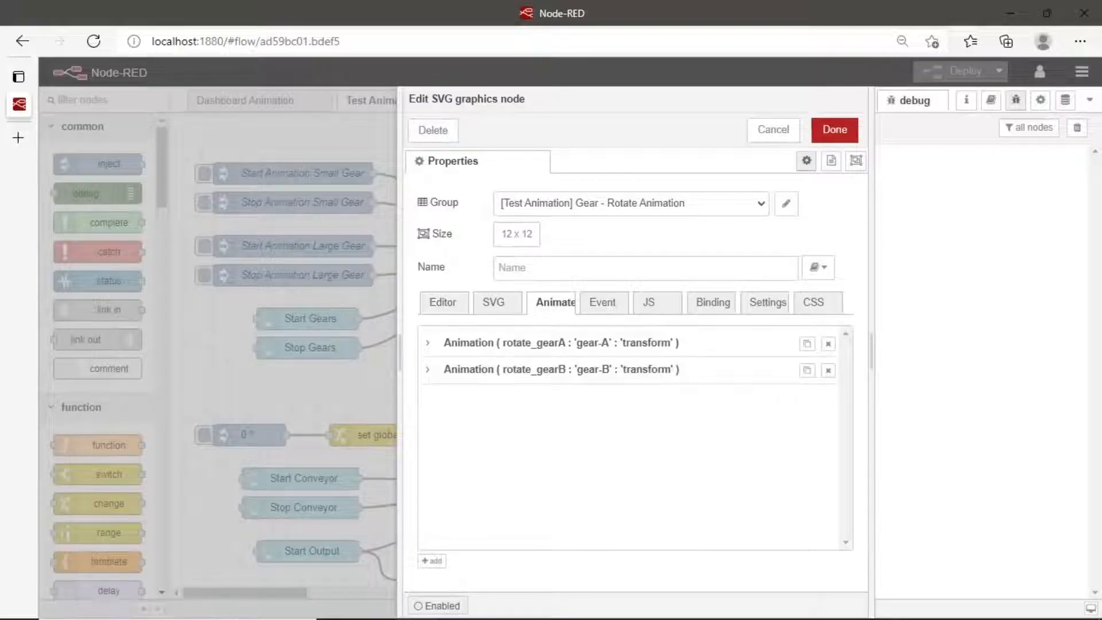
{"action": "left_click", "coordinate": [428, 343]}
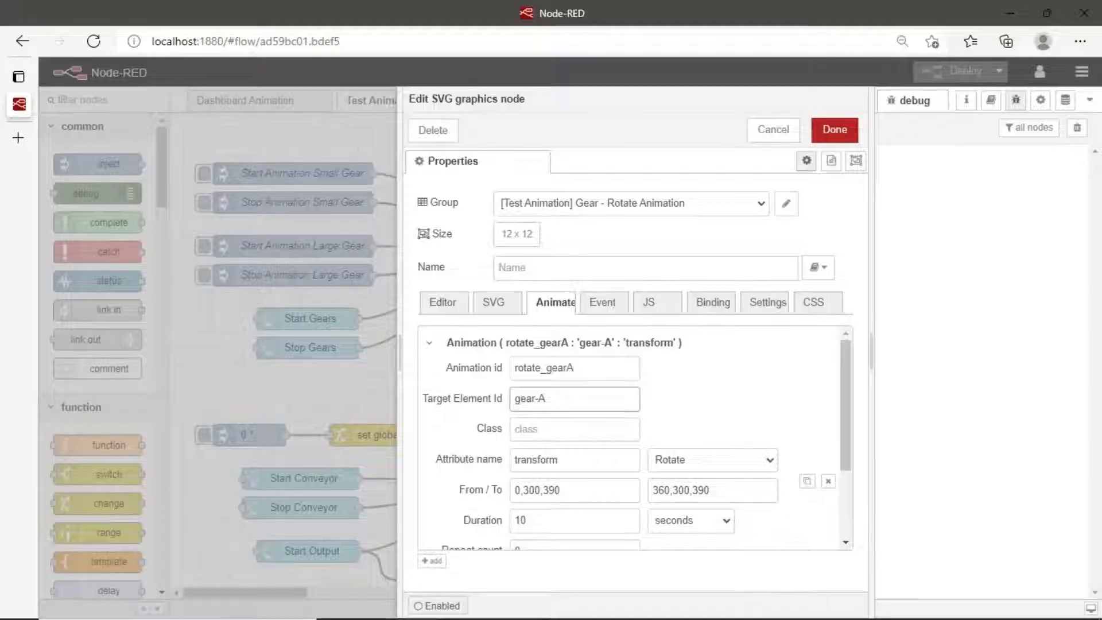
{"action": "triple_click", "coordinate": [573, 459]}
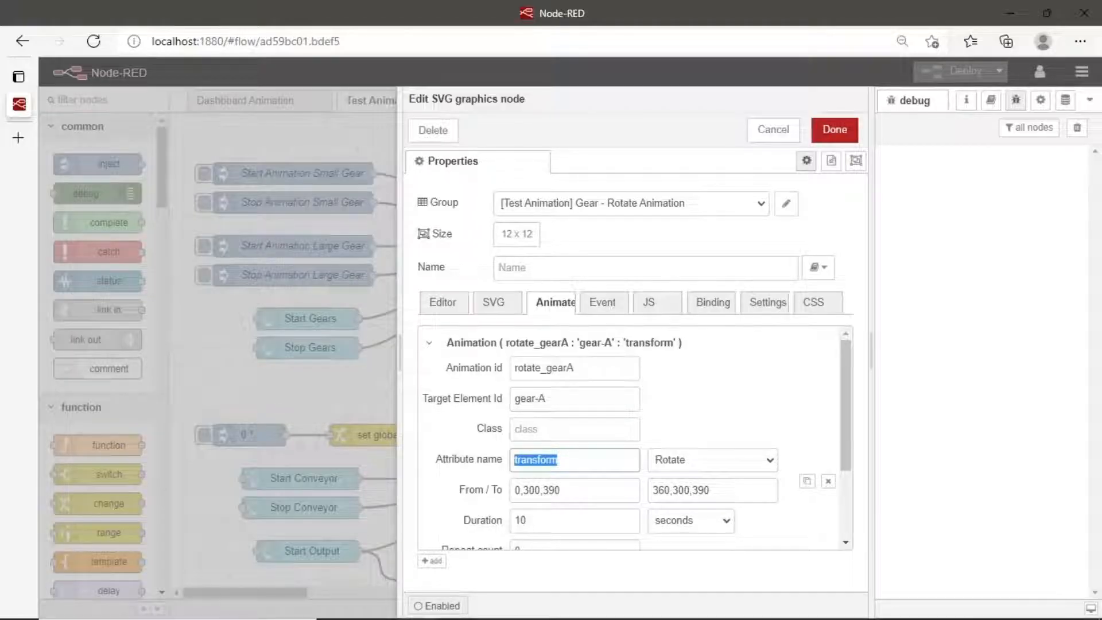
{"action": "left_click", "coordinate": [711, 459]}
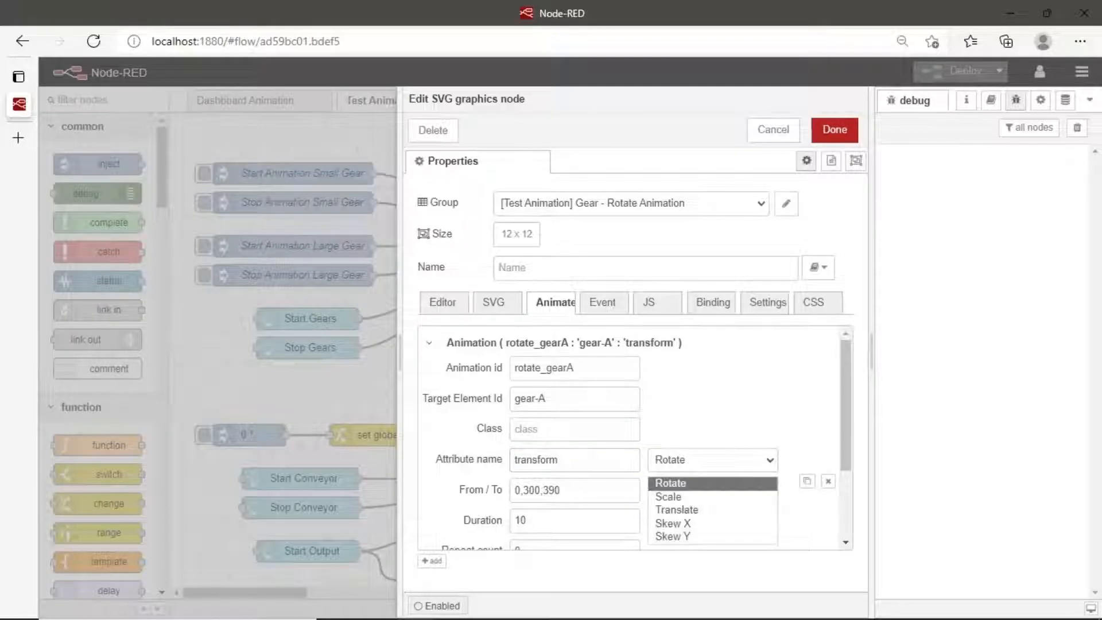
{"action": "left_click", "coordinate": [669, 483]}
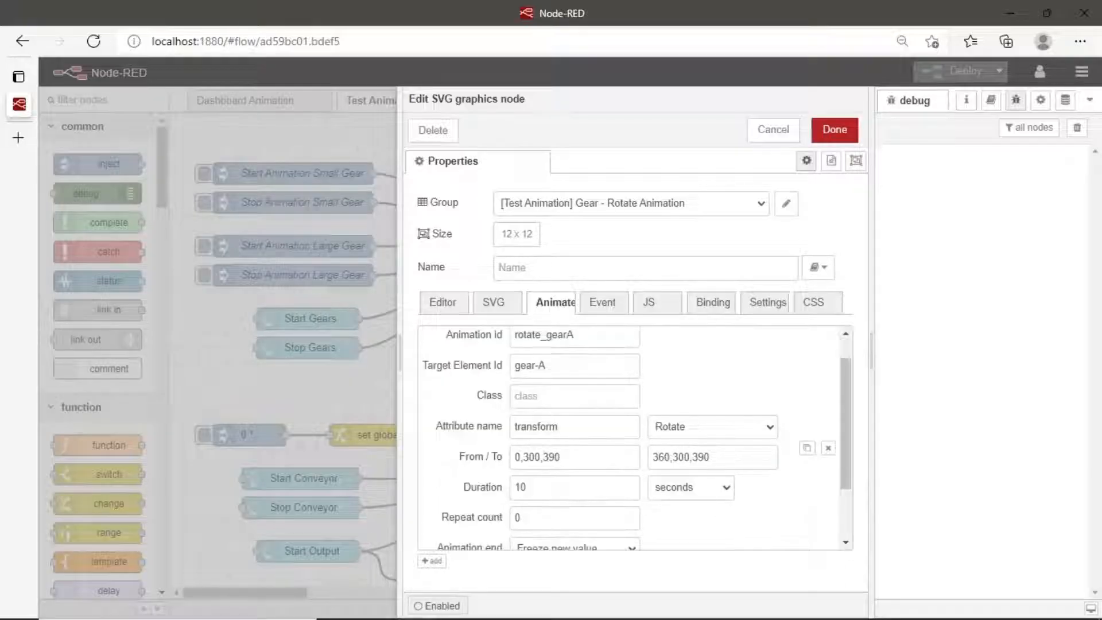
{"action": "triple_click", "coordinate": [574, 457]}
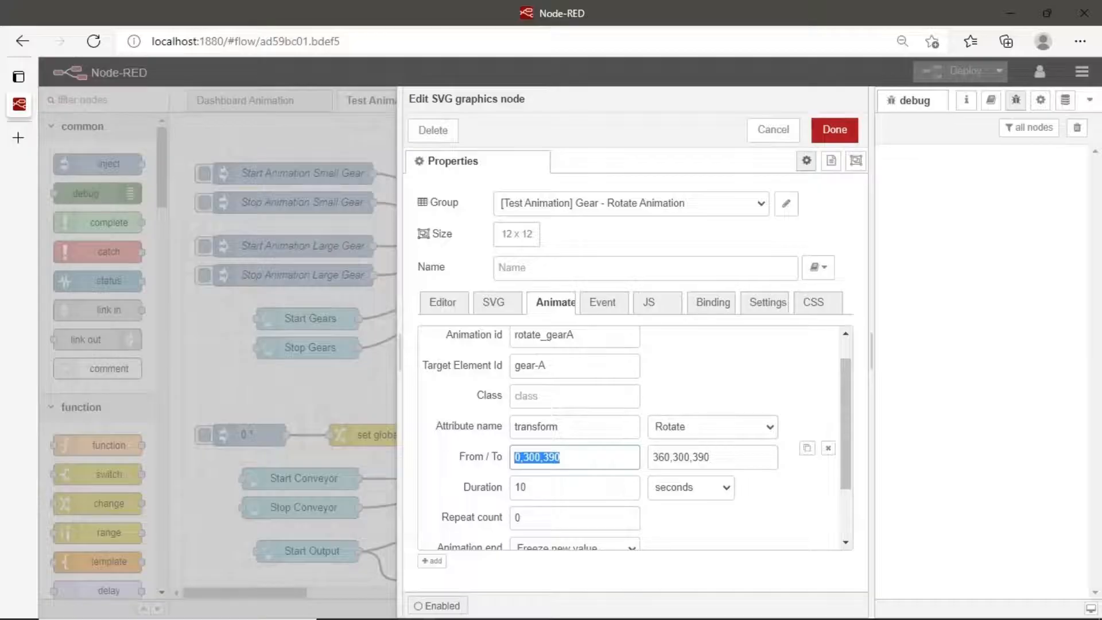
{"action": "left_click", "coordinate": [712, 457]}
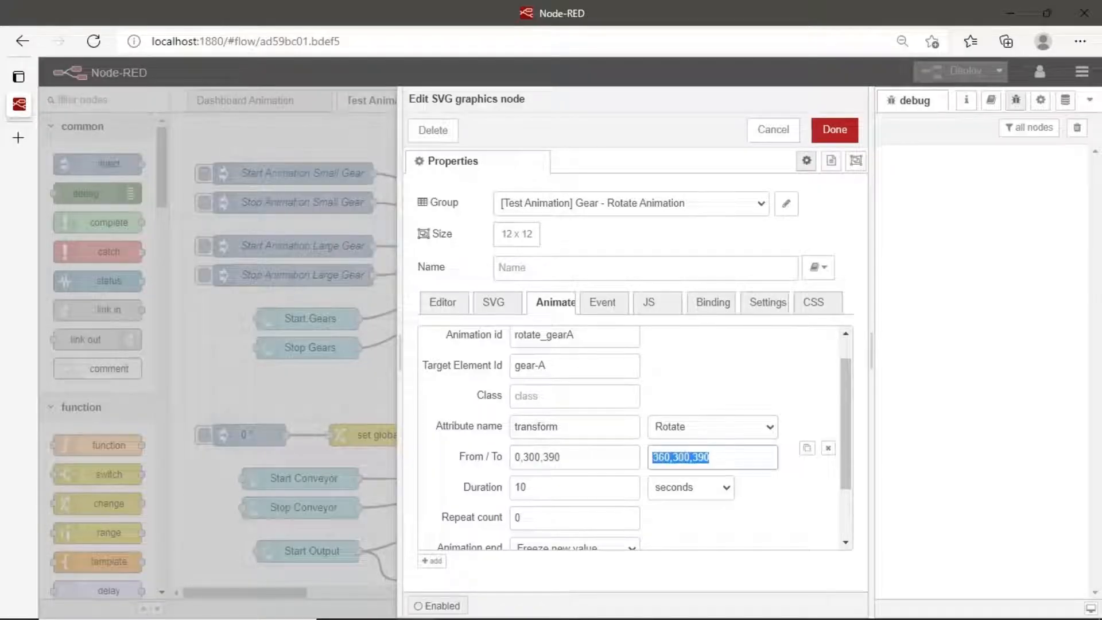
{"action": "left_click", "coordinate": [574, 487]}
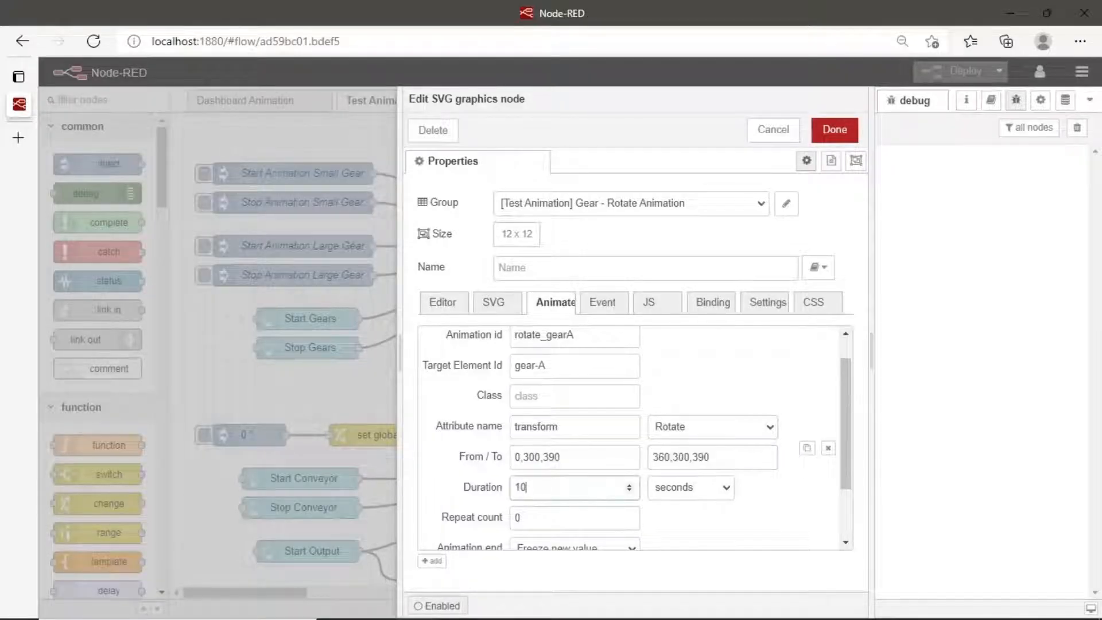
Step: Keep the gear animation triggered by input message and scroll through the rotate_gearB entry
{"action": "scroll", "scroll_direction": "down", "scroll_amount": 3}
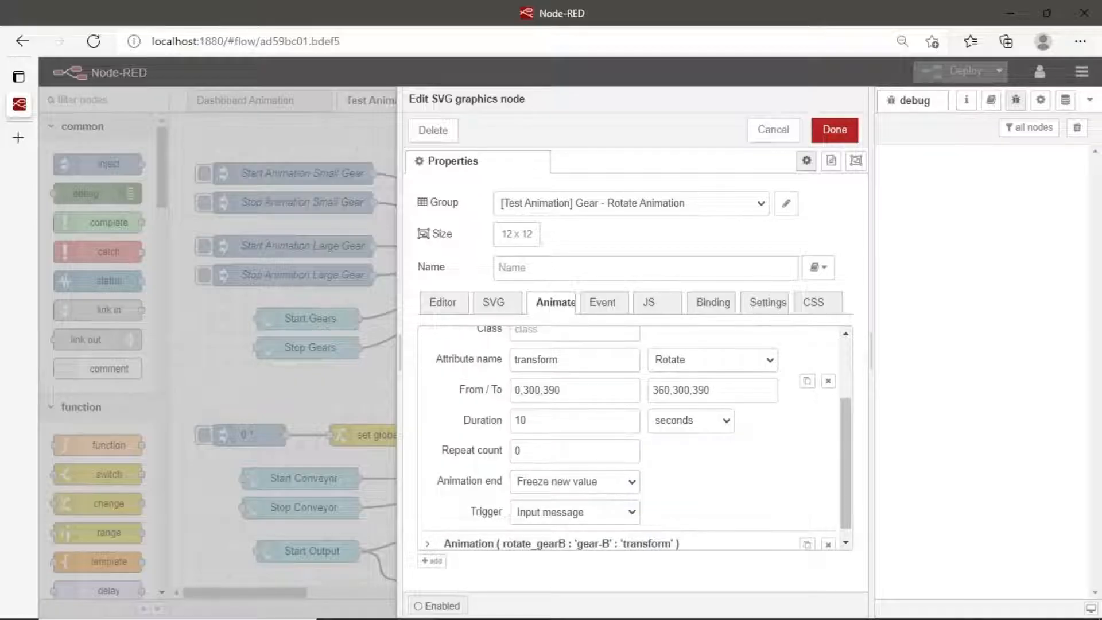
{"action": "left_click", "coordinate": [573, 512]}
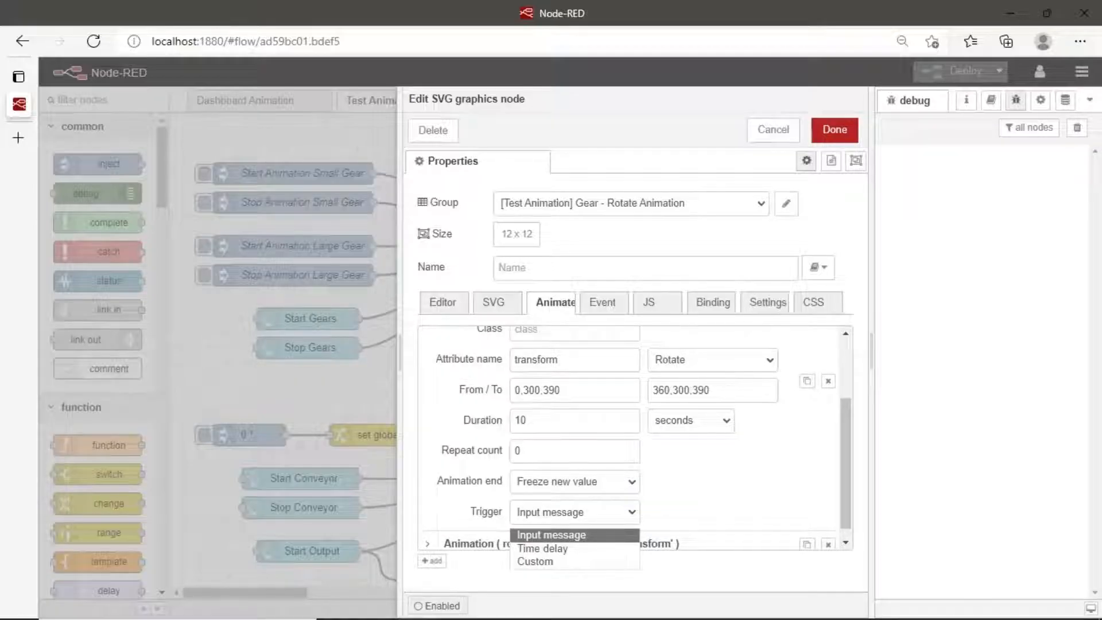
{"action": "left_click", "coordinate": [550, 535]}
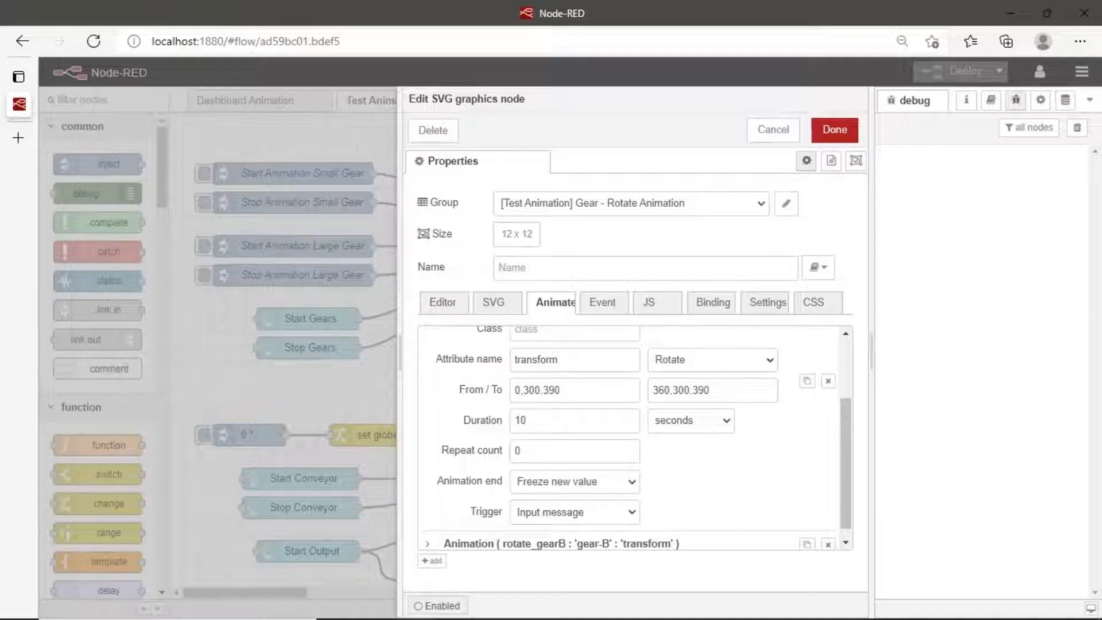
{"action": "scroll", "scroll_direction": "down", "scroll_amount": 3}
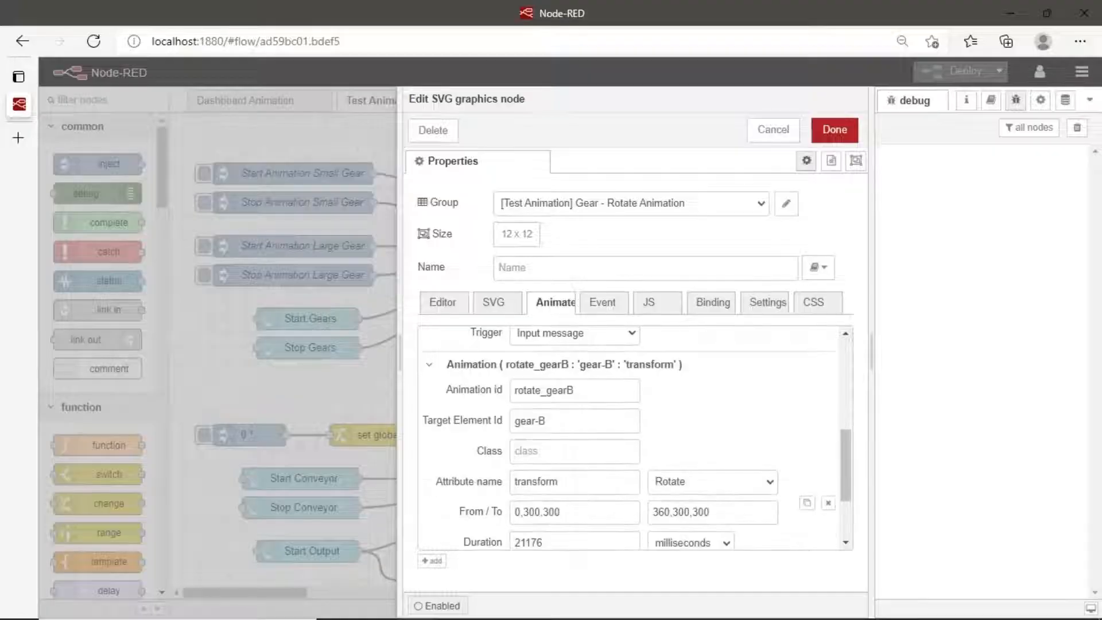
{"action": "scroll", "scroll_direction": "down", "scroll_amount": 3}
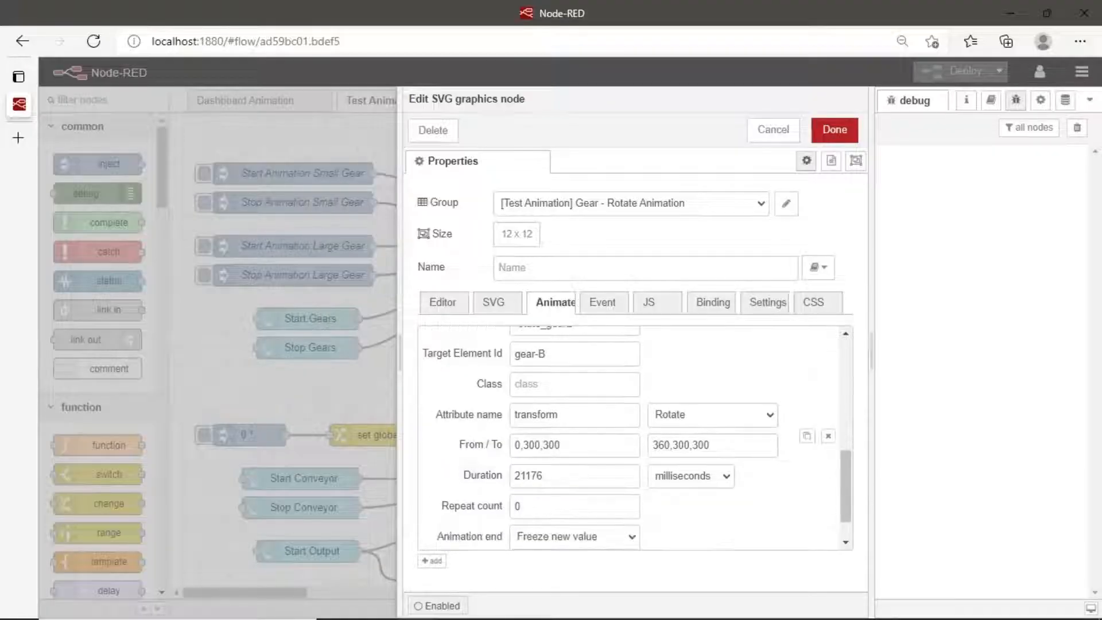
{"action": "scroll", "scroll_direction": "down", "scroll_amount": 3}
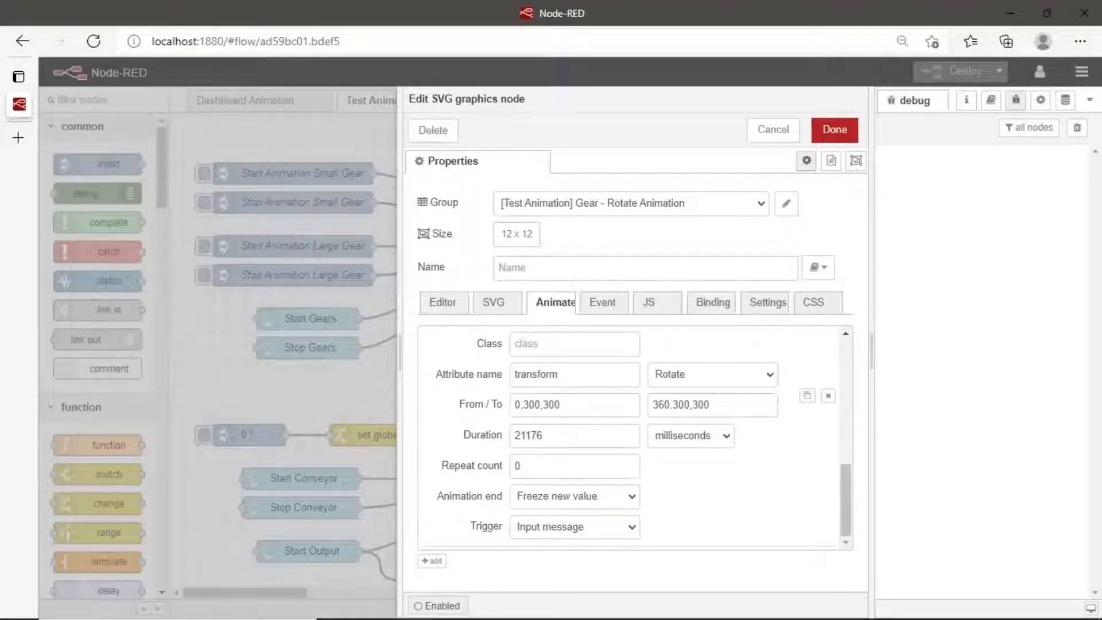
{"action": "scroll", "scroll_direction": "down", "scroll_amount": 3}
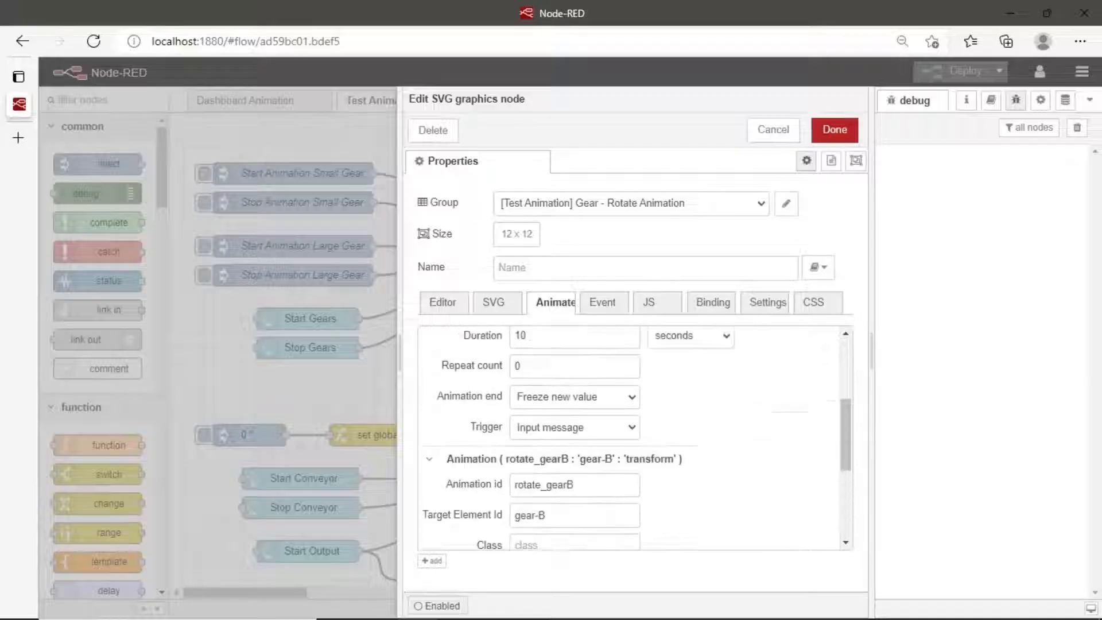
{"action": "scroll", "scroll_direction": "up", "scroll_amount": 3}
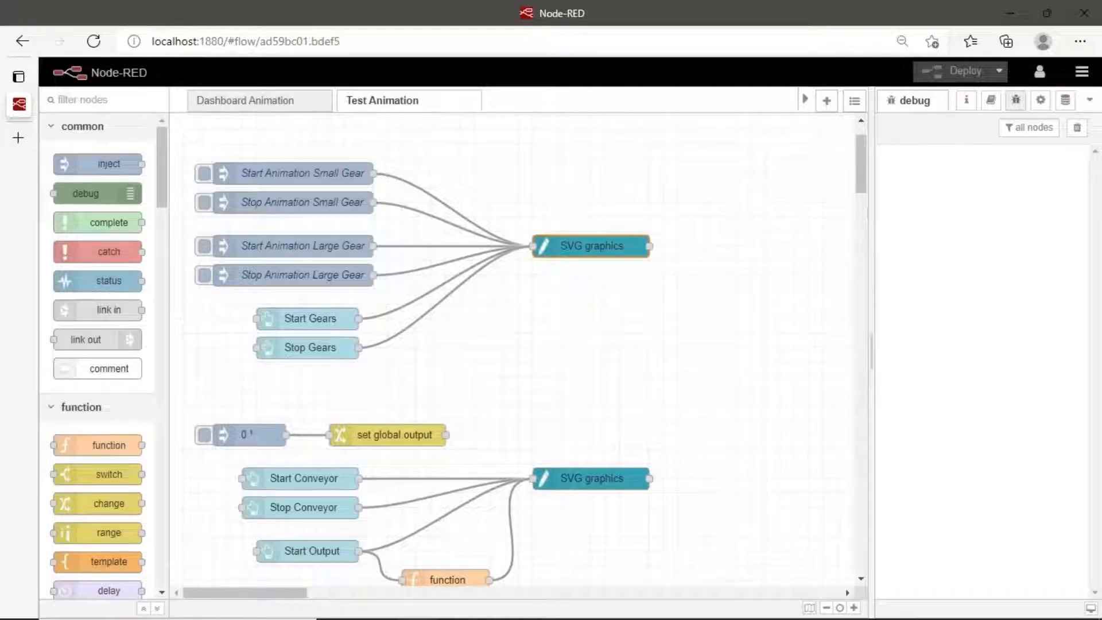
{"action": "left_click", "coordinate": [960, 71]}
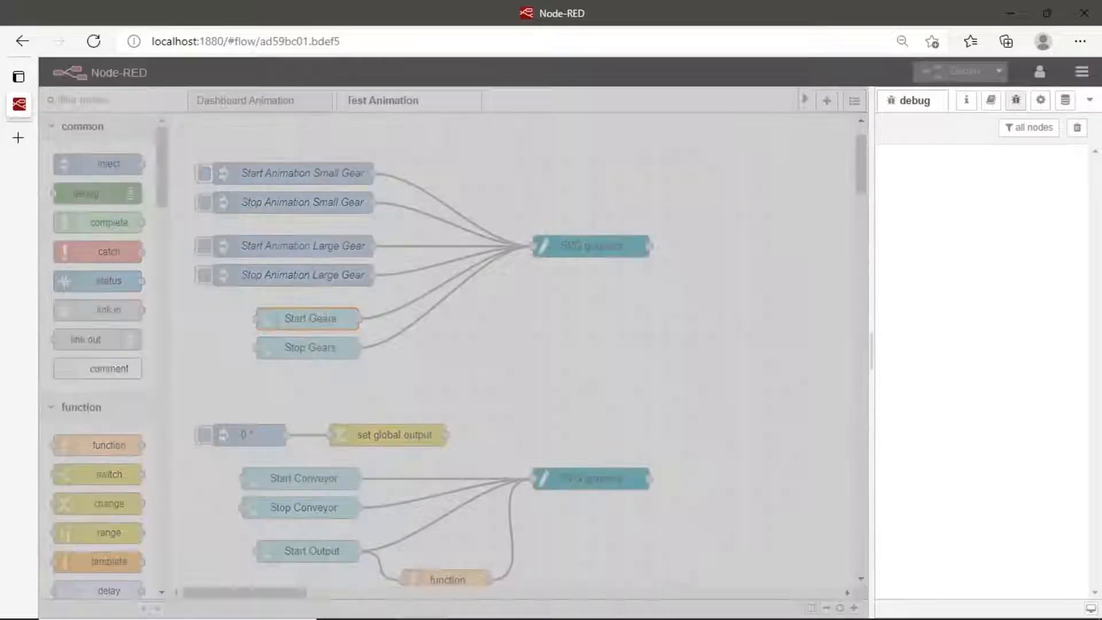
{"action": "double_click", "coordinate": [307, 318]}
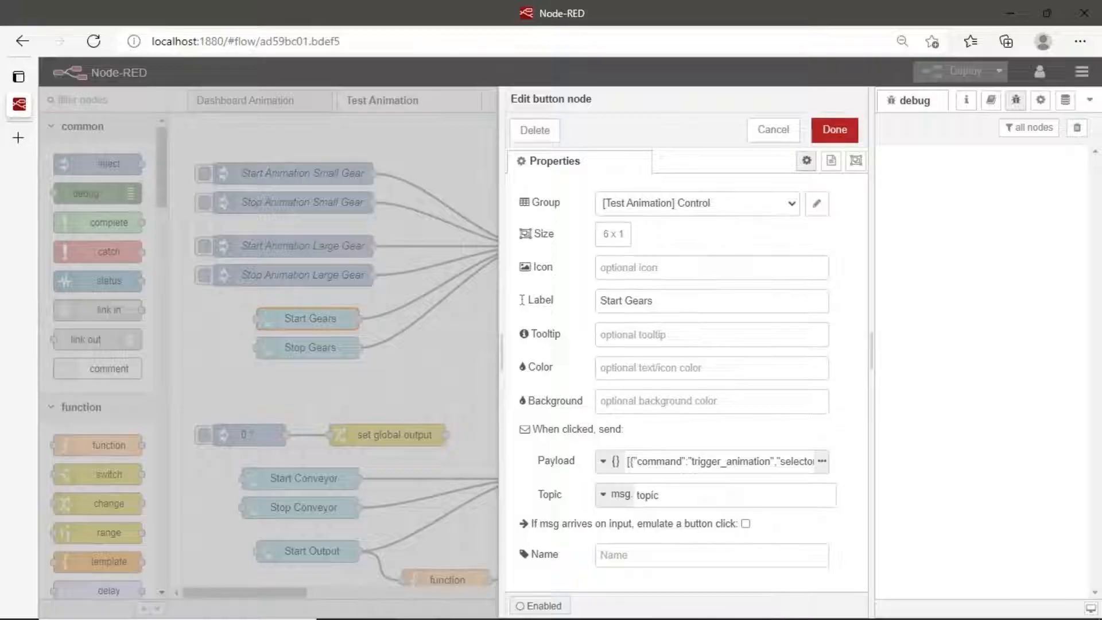
{"action": "left_click", "coordinate": [833, 129]}
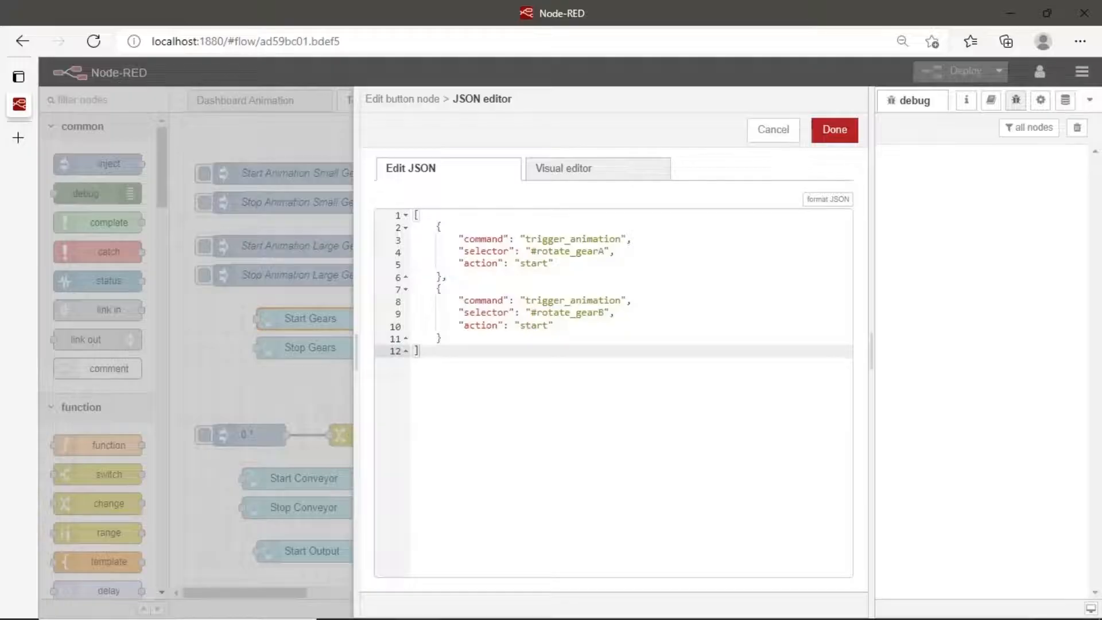
{"action": "left_click", "coordinate": [833, 129]}
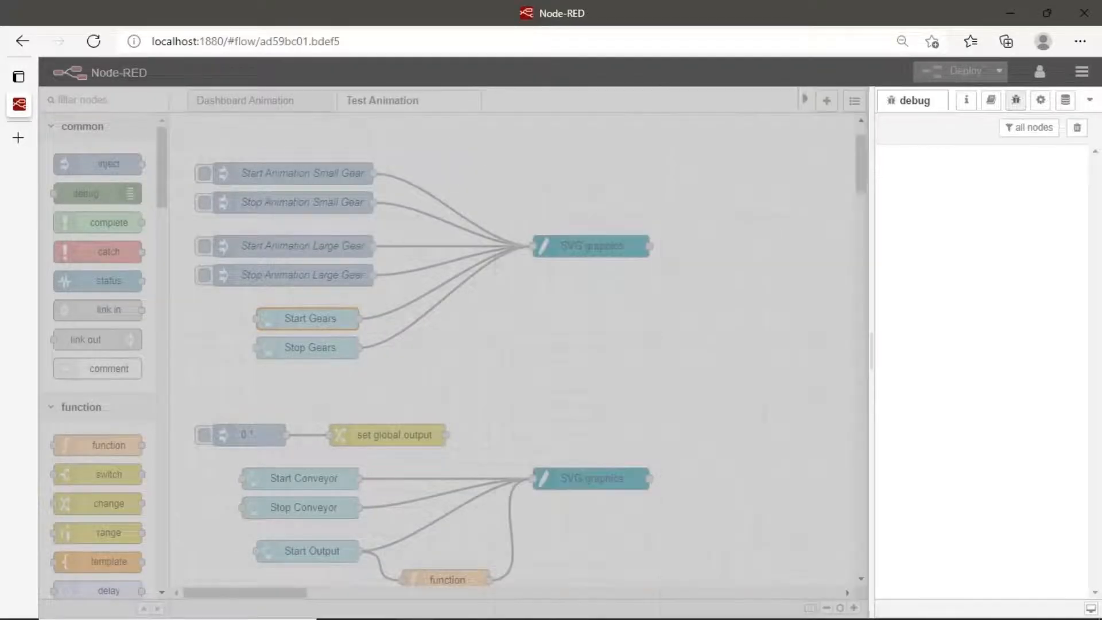
{"action": "double_click", "coordinate": [305, 347]}
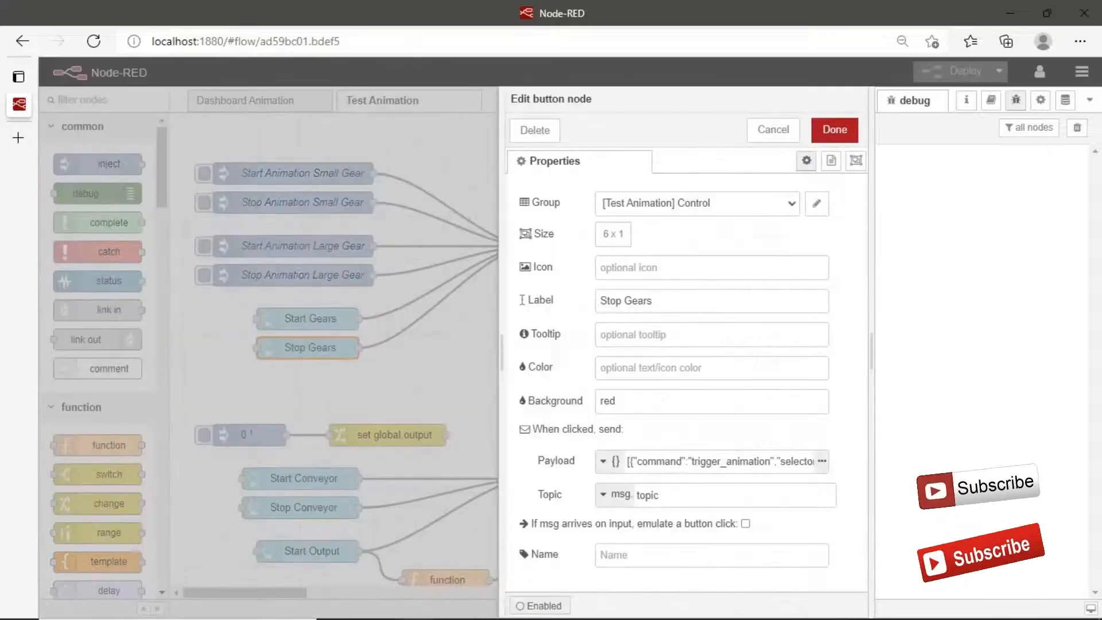
{"action": "left_click", "coordinate": [833, 130]}
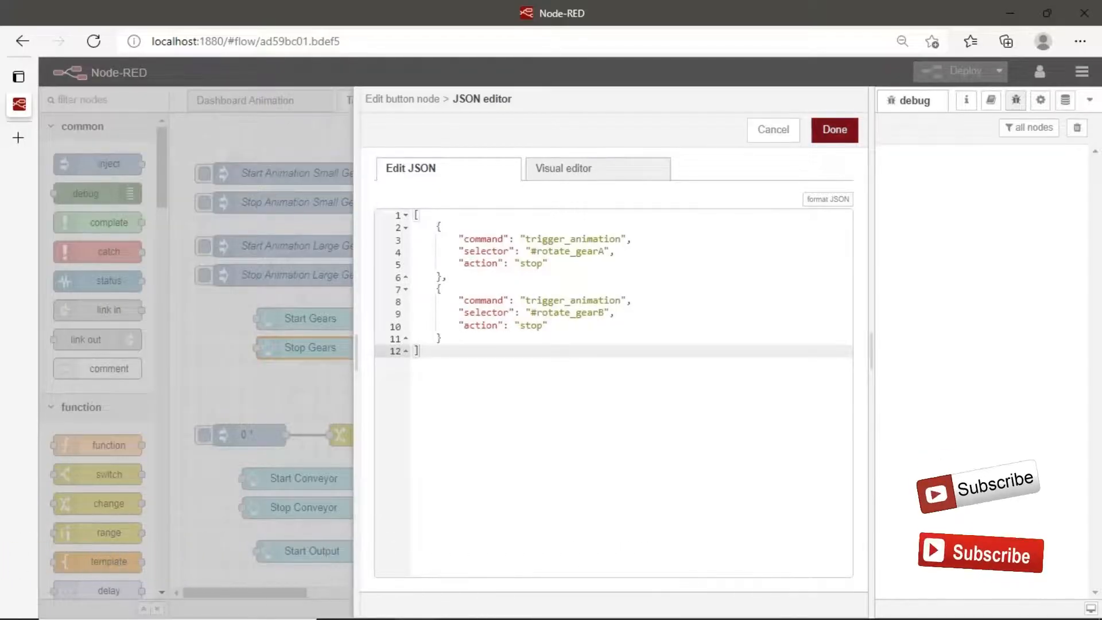
{"action": "left_click", "coordinate": [833, 129]}
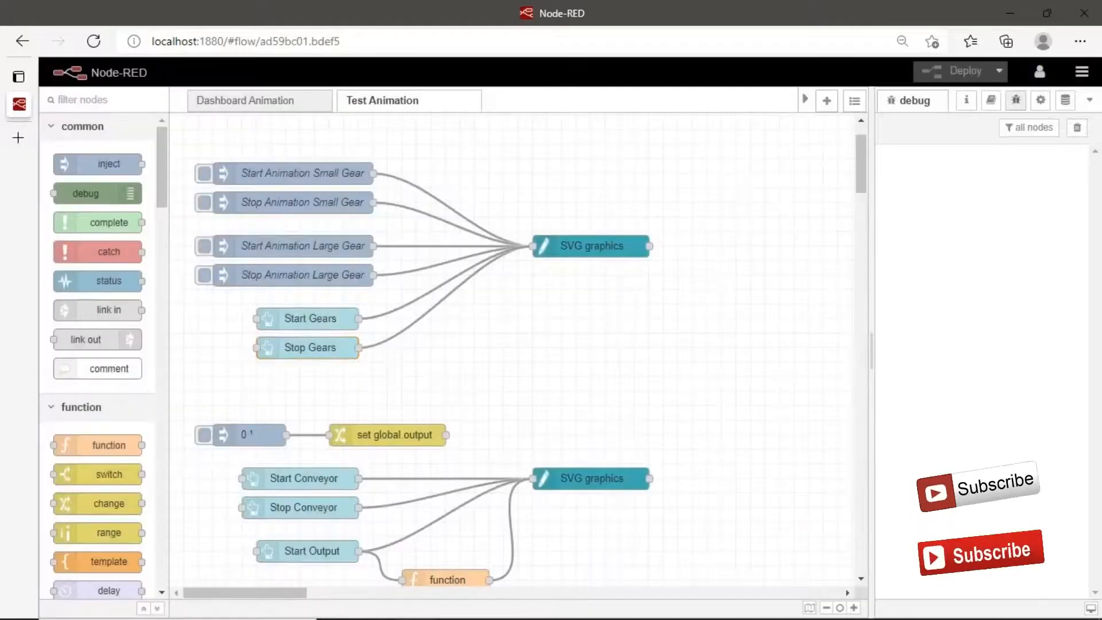
{"action": "scroll", "scroll_direction": "down", "scroll_amount": 3}
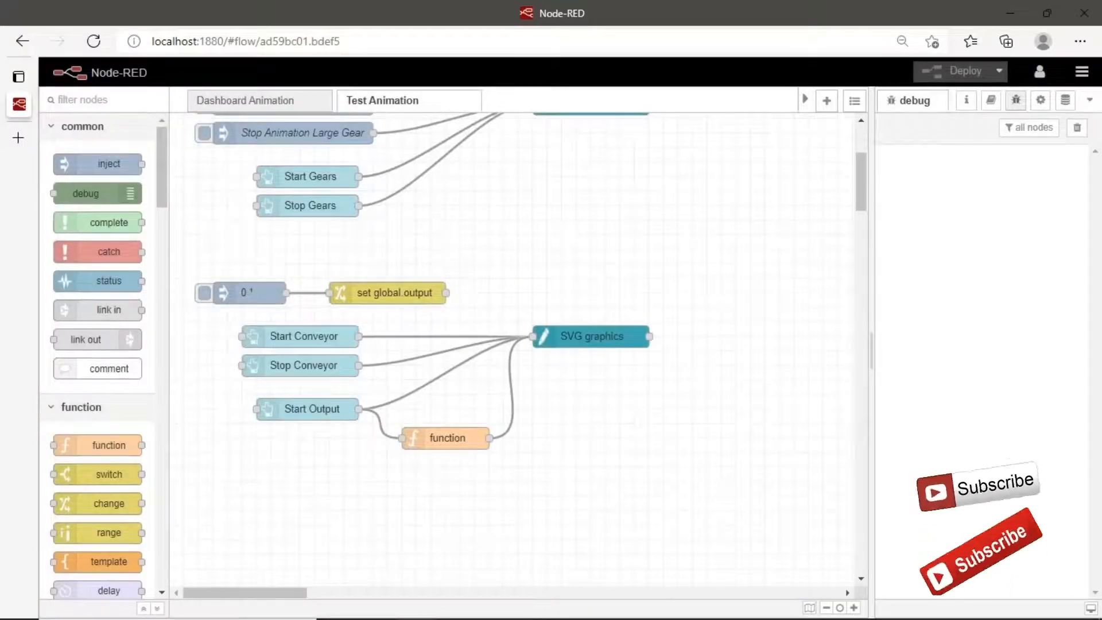
{"action": "double_click", "coordinate": [591, 337]}
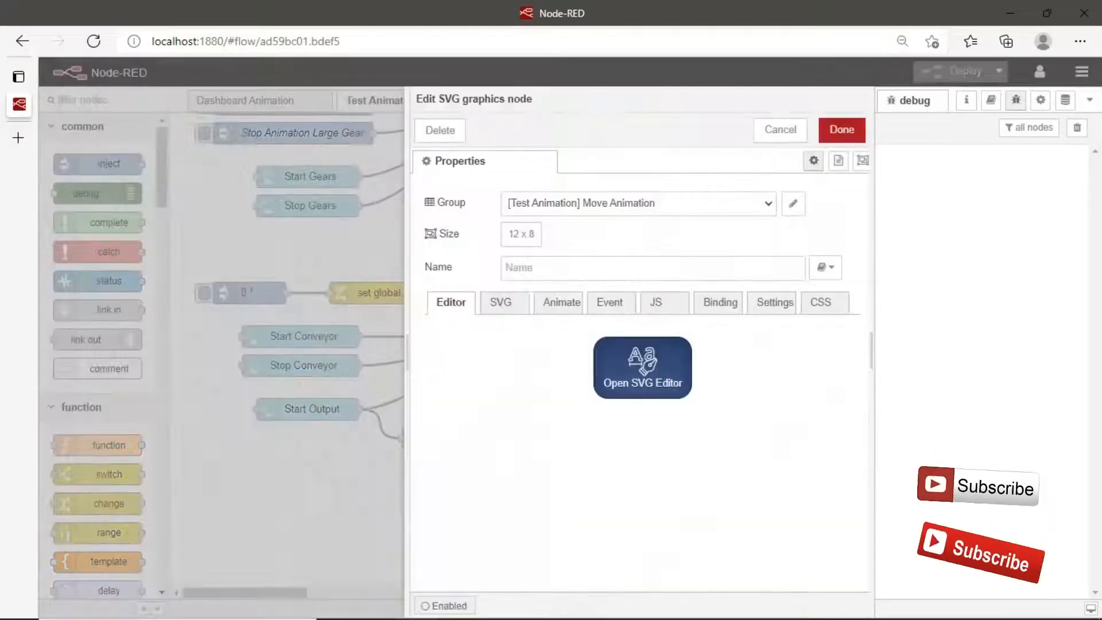
{"action": "left_click", "coordinate": [640, 366]}
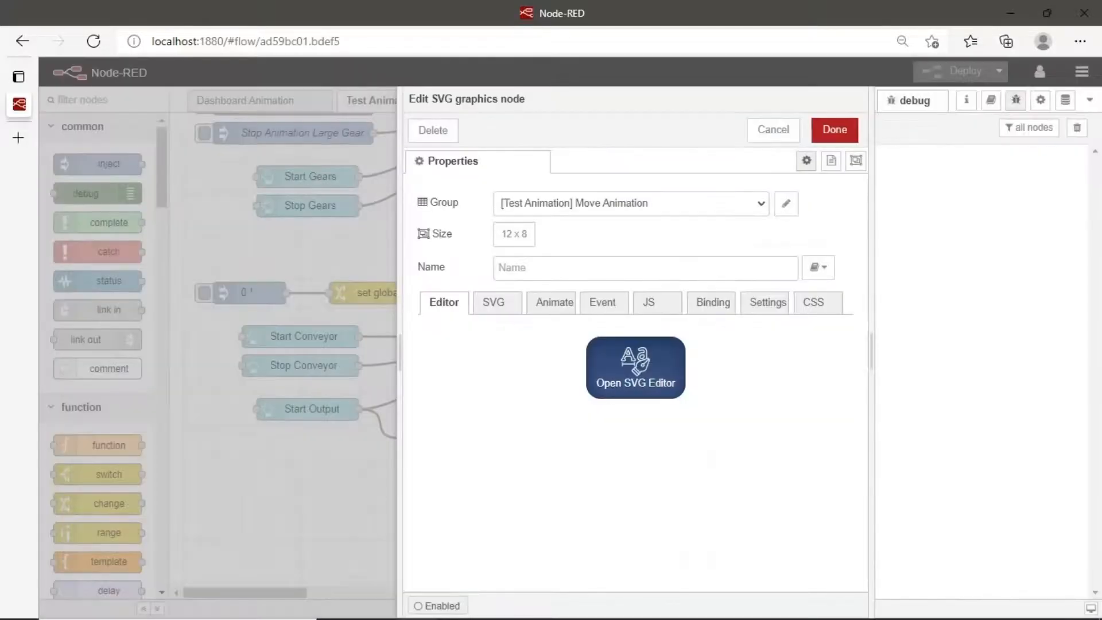
{"action": "left_click", "coordinate": [554, 302]}
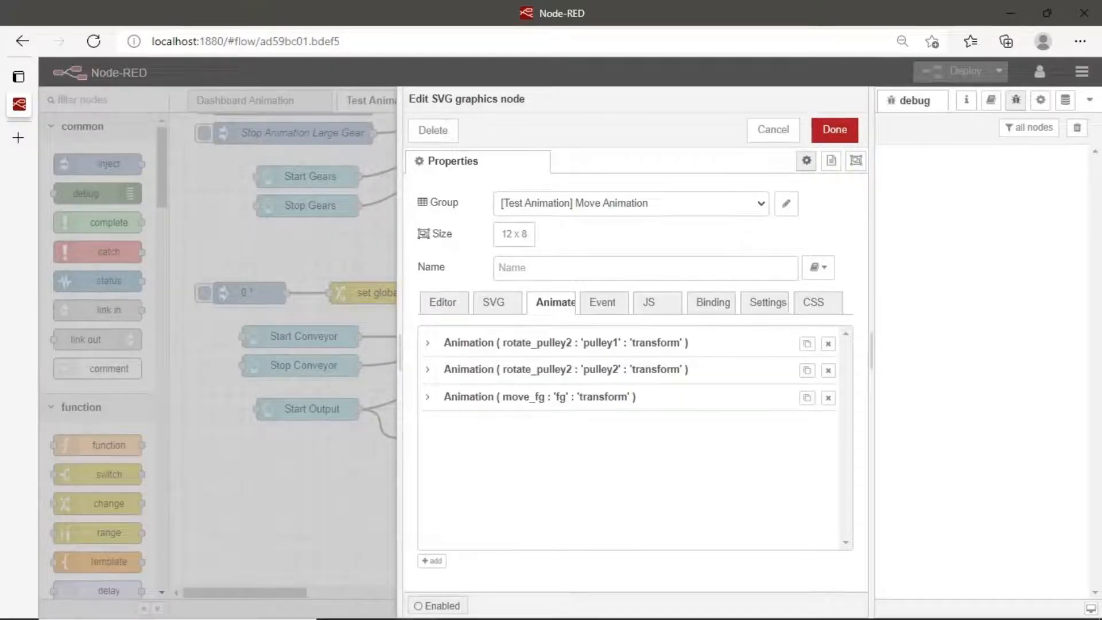
{"action": "left_click", "coordinate": [428, 396]}
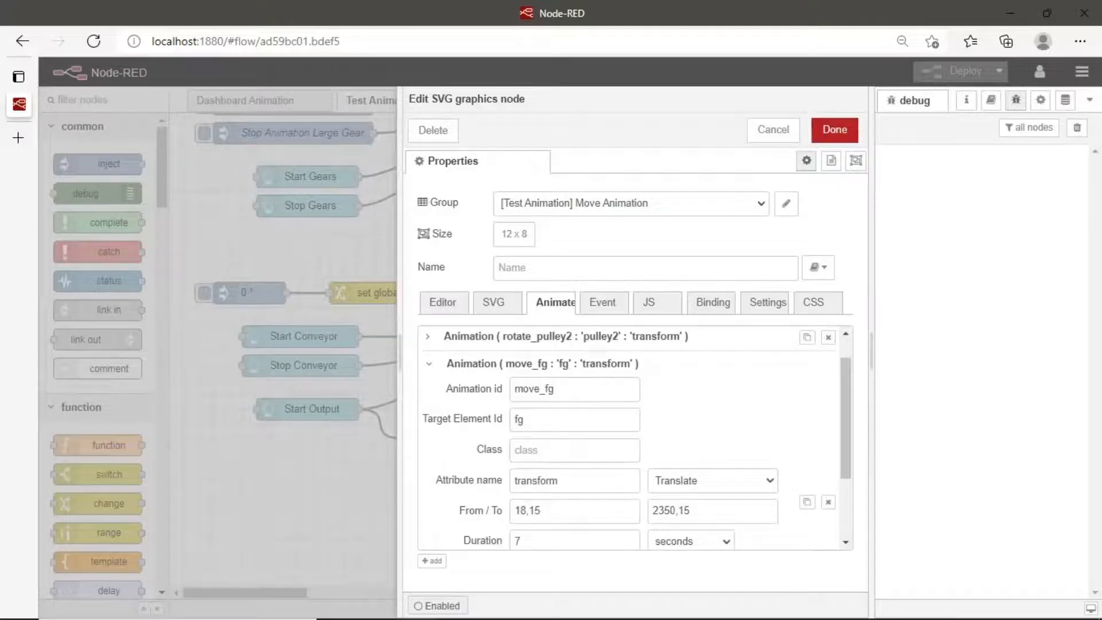
{"action": "scroll", "scroll_direction": "down", "scroll_amount": 3}
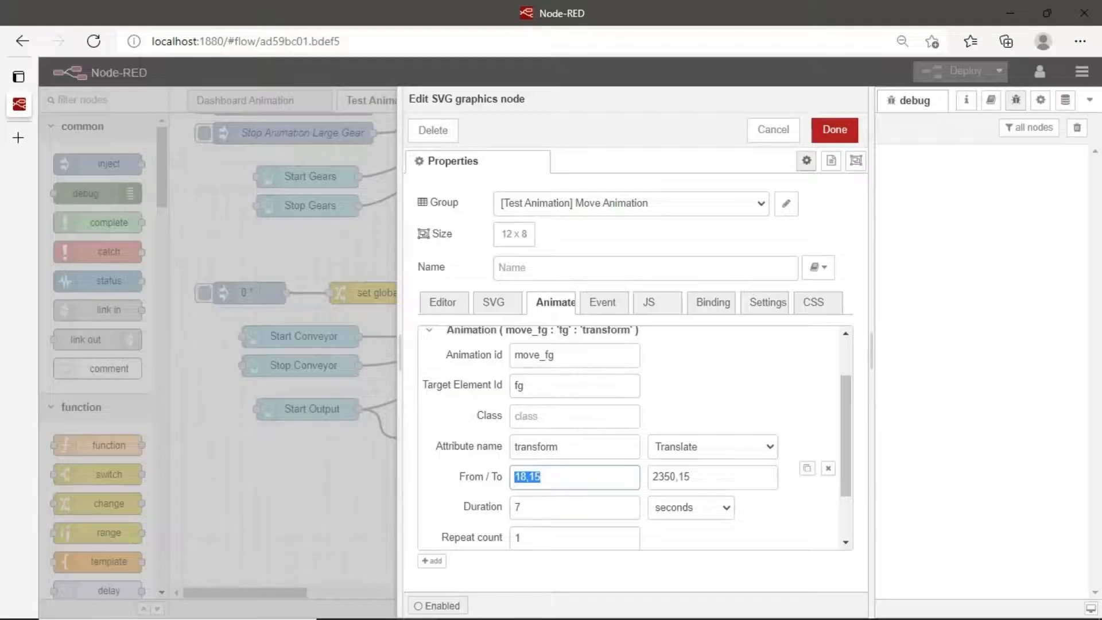
{"action": "left_click", "coordinate": [712, 446]}
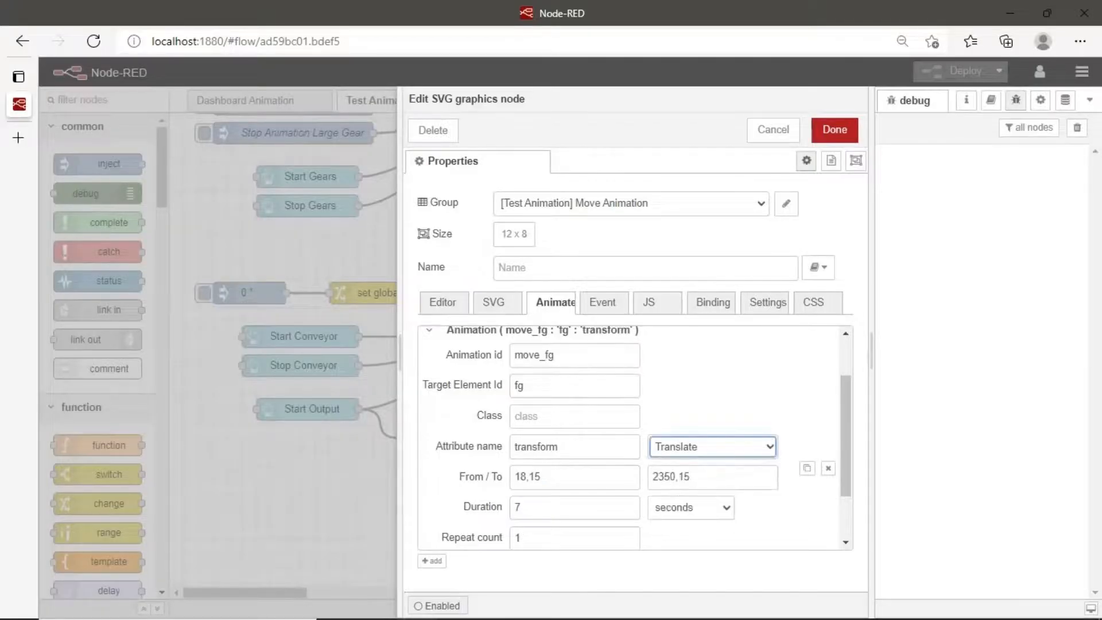
{"action": "triple_click", "coordinate": [712, 477]}
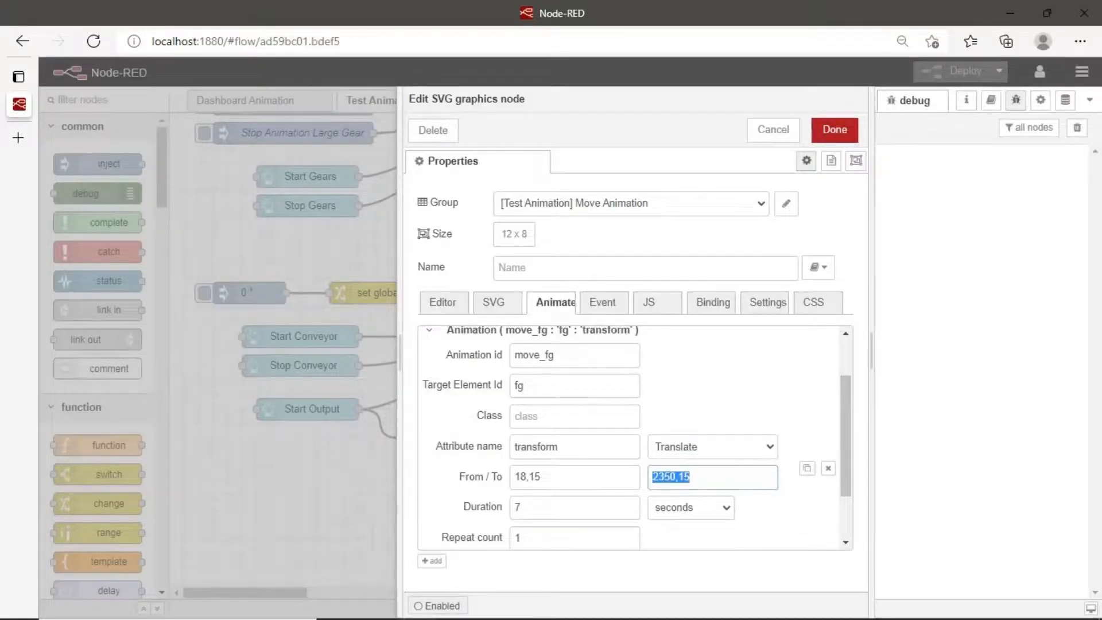
{"action": "scroll", "scroll_direction": "down", "scroll_amount": 3}
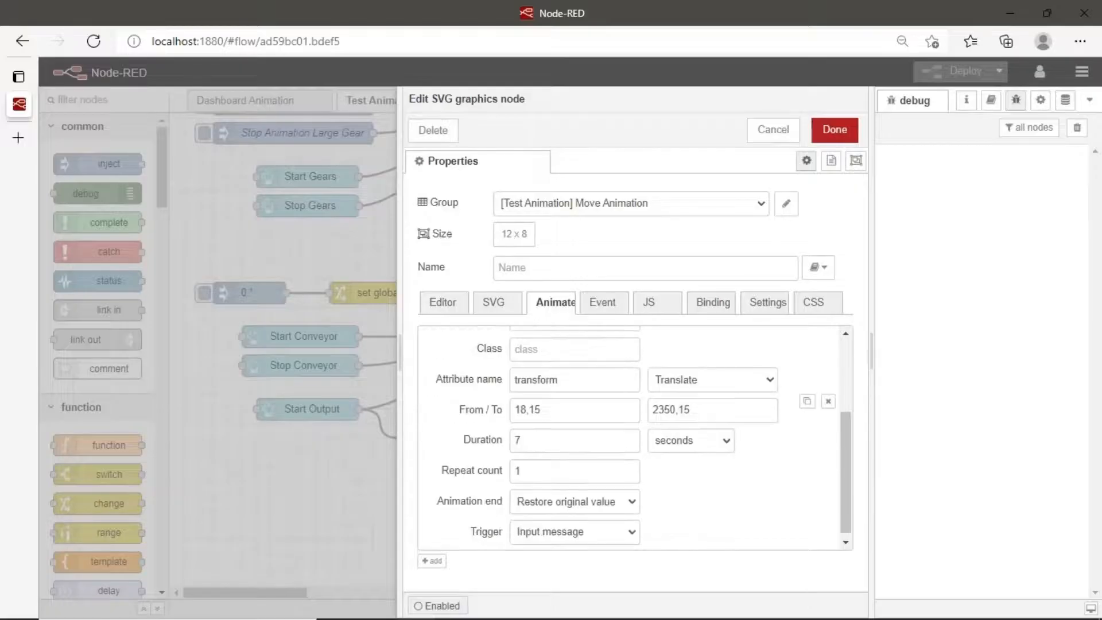
{"action": "scroll", "scroll_direction": "up", "scroll_amount": 3}
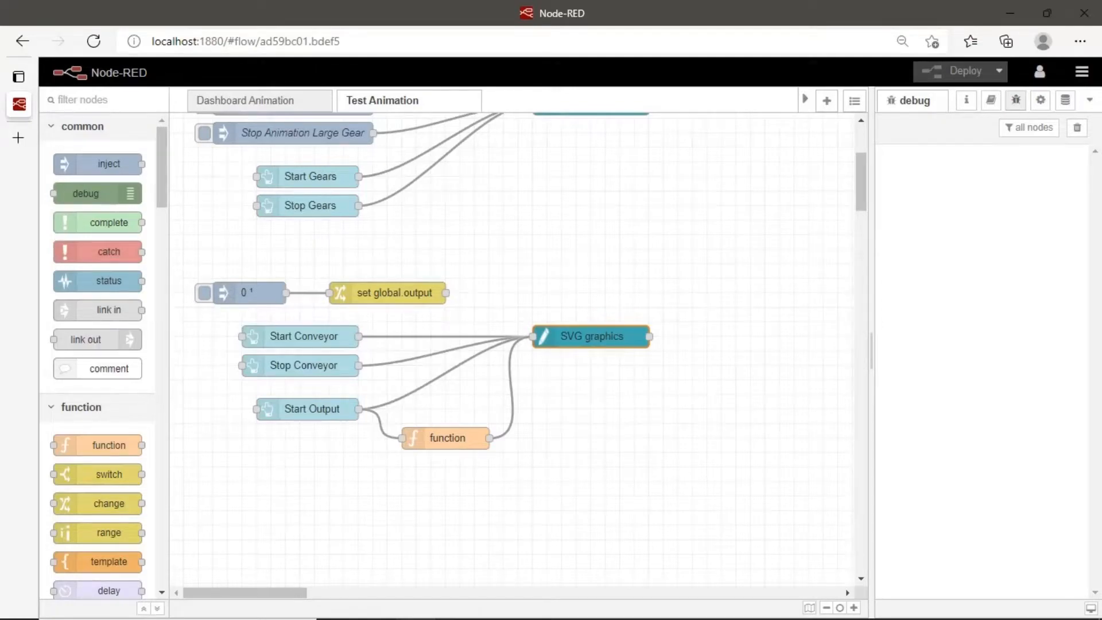
{"action": "double_click", "coordinate": [312, 408]}
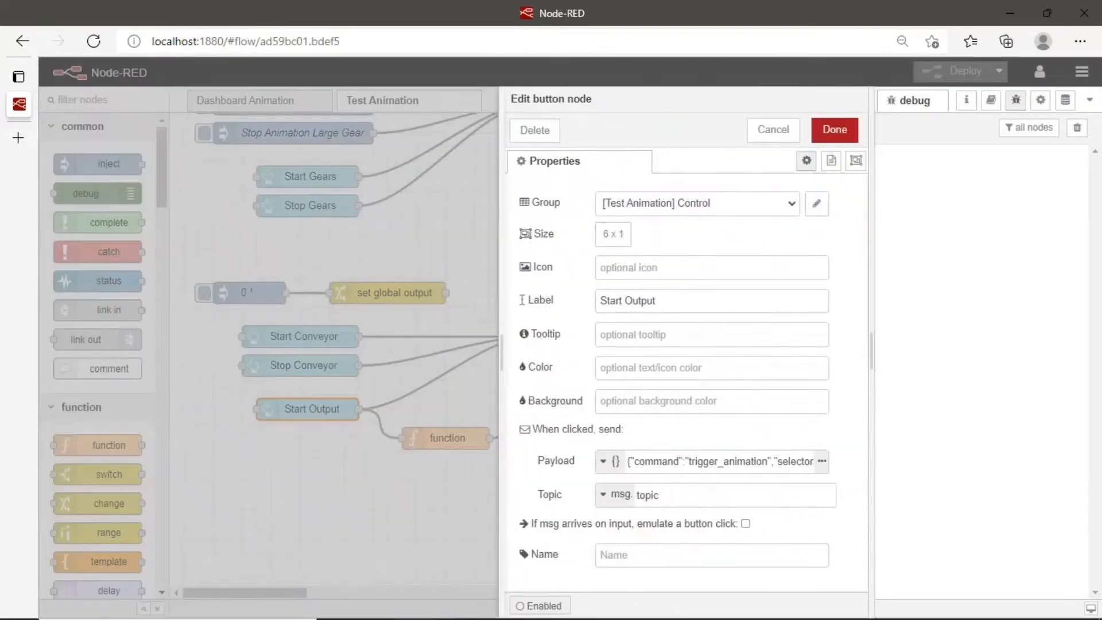
{"action": "left_click", "coordinate": [824, 462]}
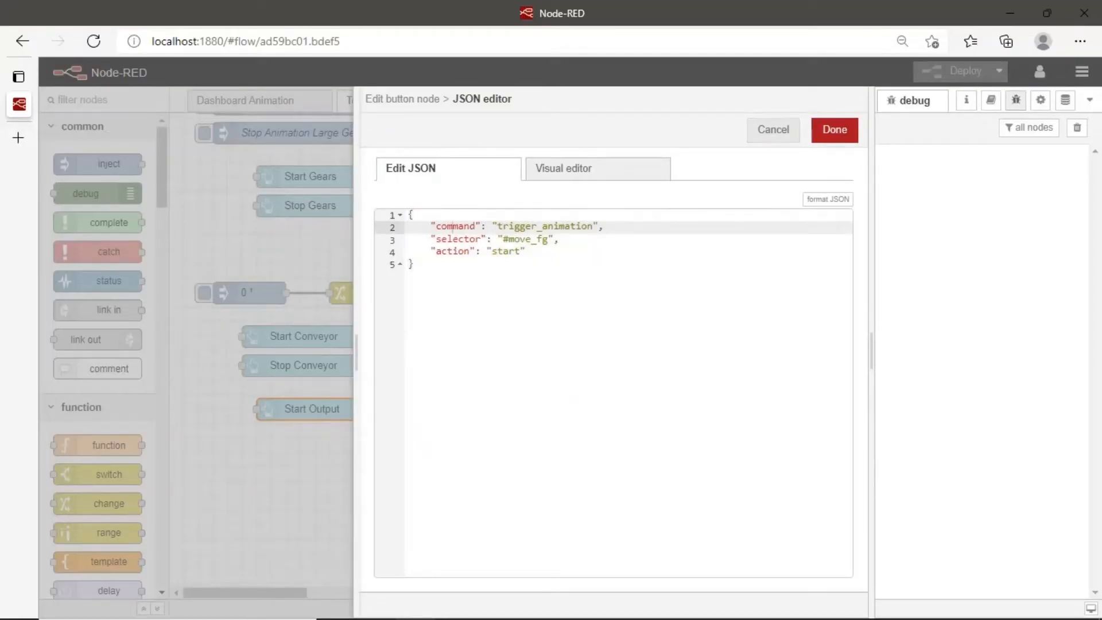
{"action": "left_click", "coordinate": [833, 130]}
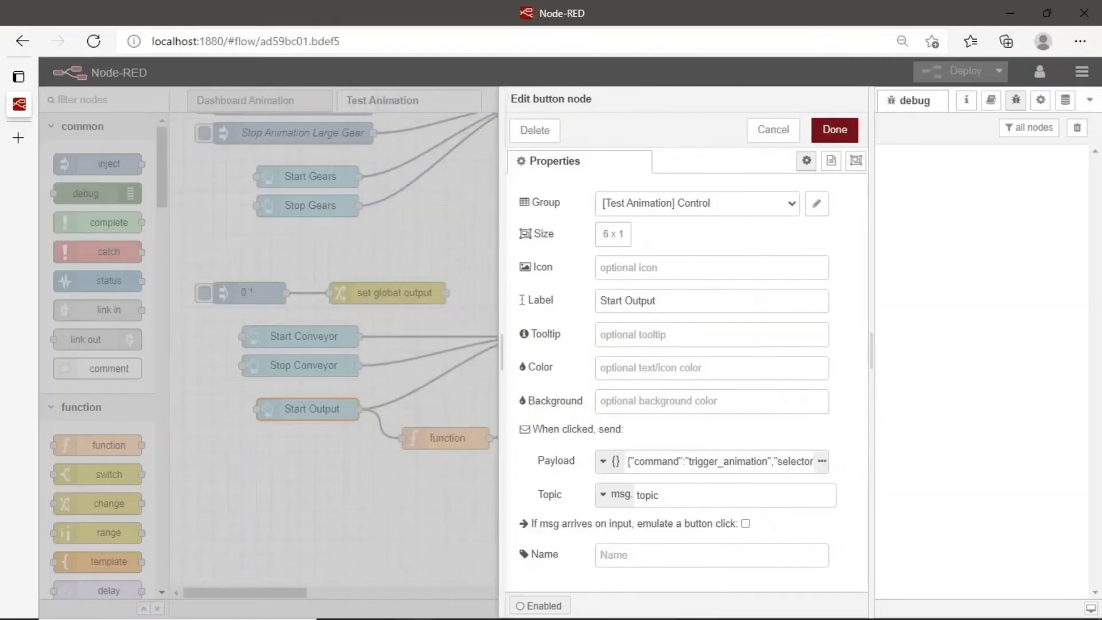
{"action": "left_click", "coordinate": [833, 130]}
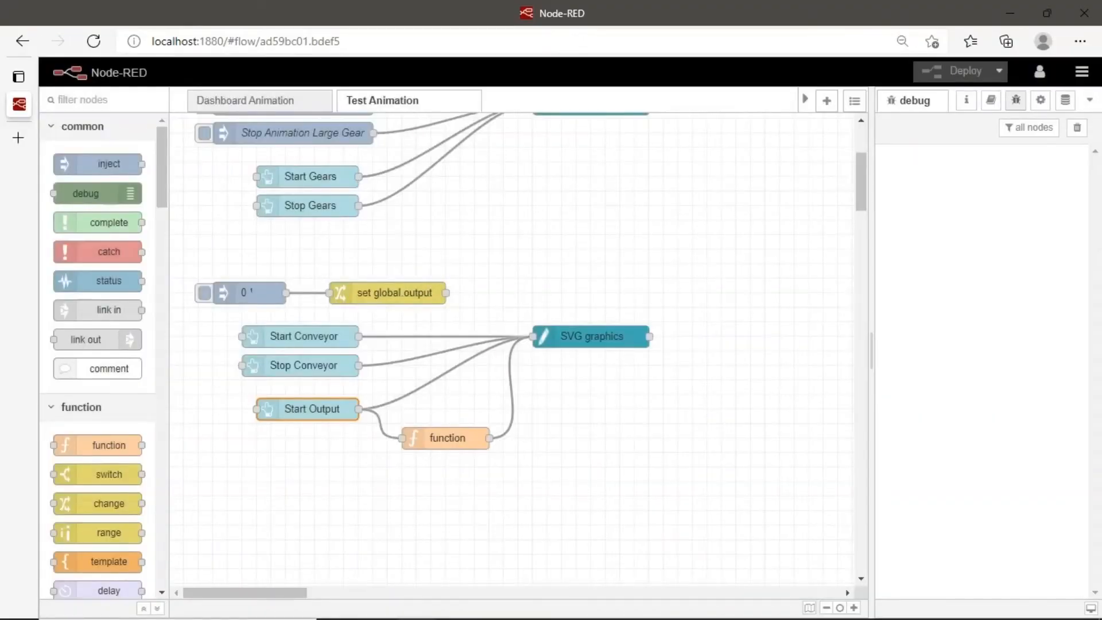
{"action": "left_click", "coordinate": [308, 408]}
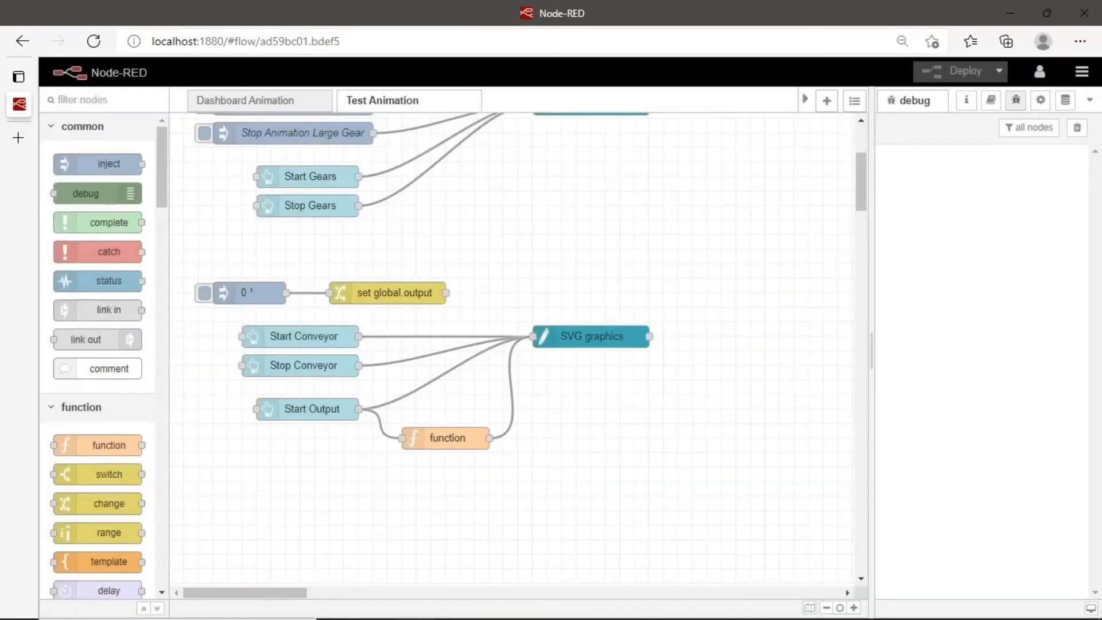